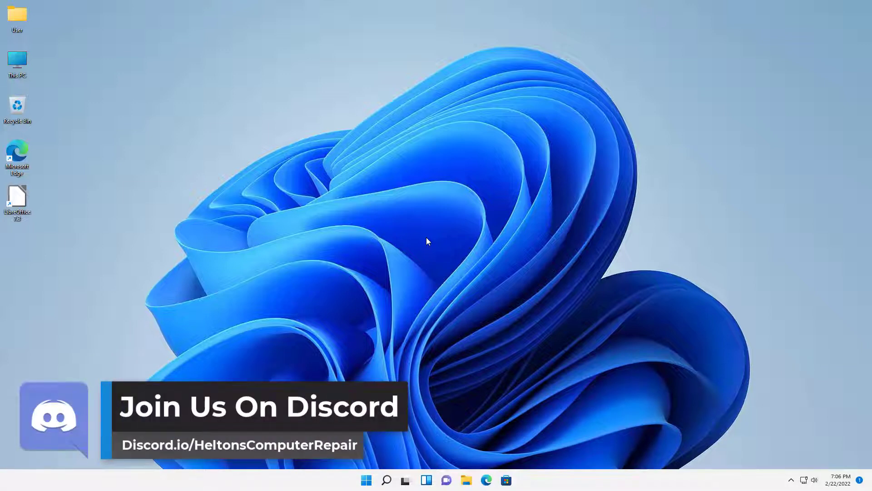
{"action": "mouse_move", "coordinate": [309, 247]}
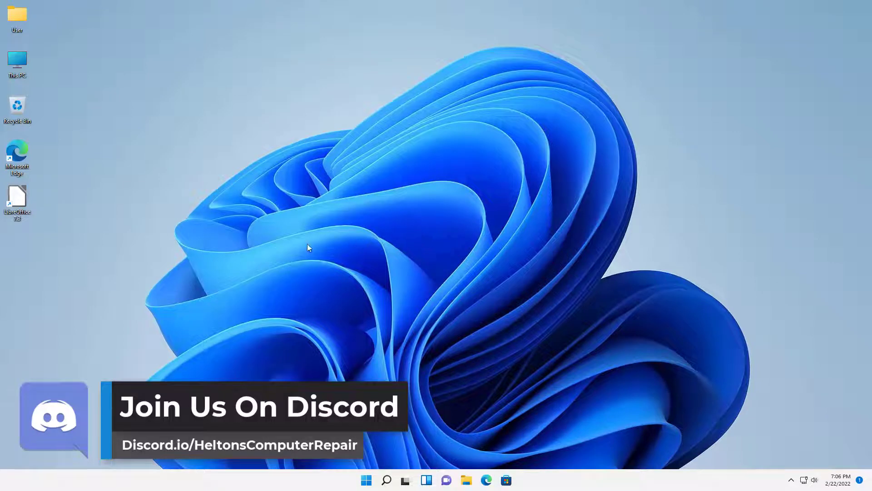
{"action": "mouse_move", "coordinate": [18, 198]}
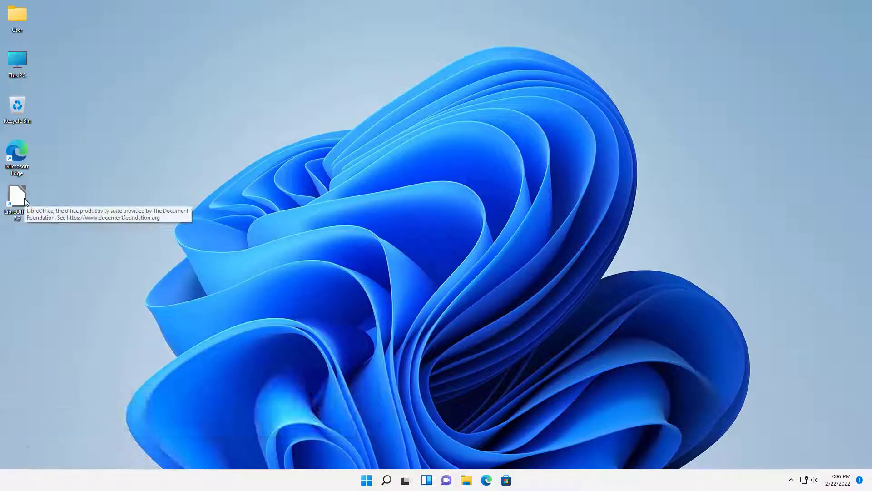
{"action": "mouse_move", "coordinate": [139, 216]}
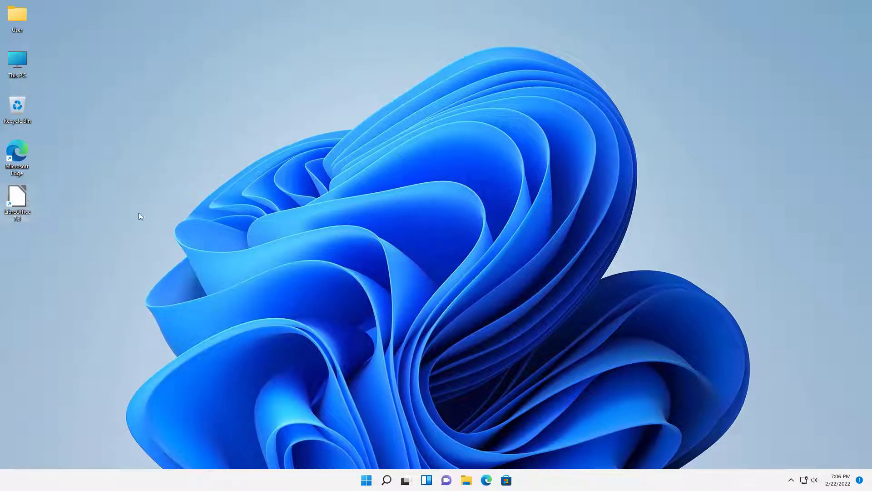
{"action": "mouse_move", "coordinate": [419, 278]}
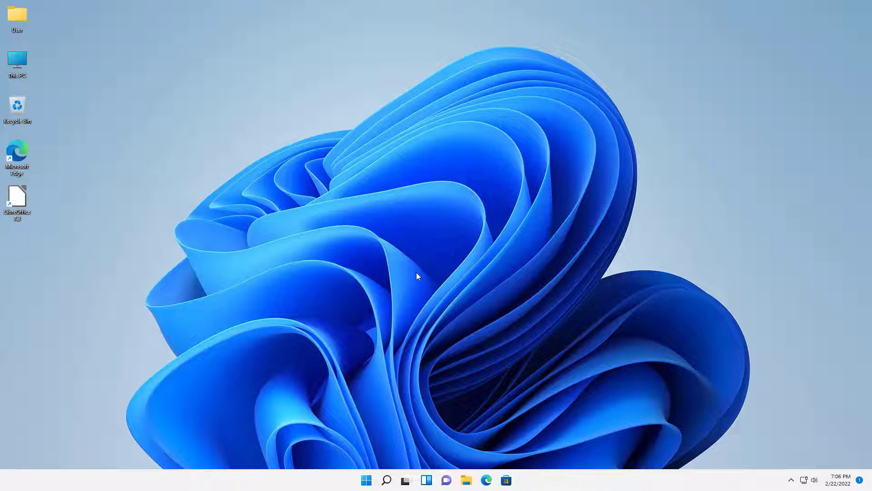
{"action": "mouse_move", "coordinate": [405, 261]}
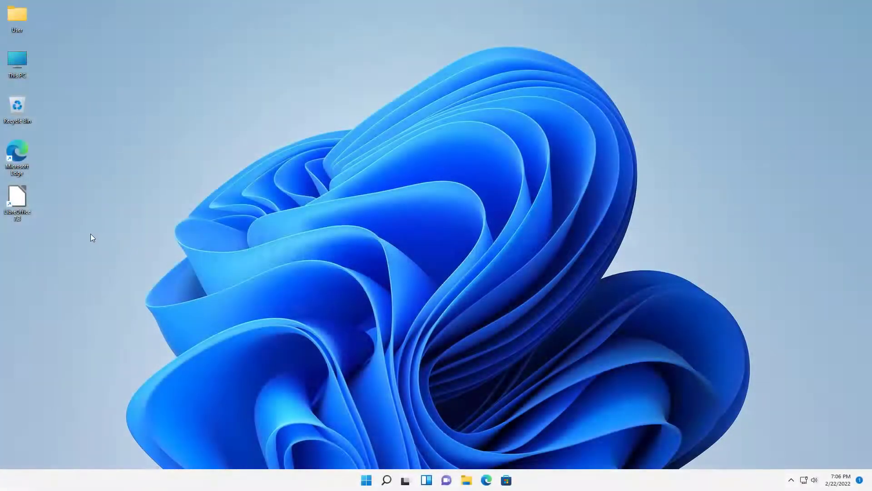
{"action": "mouse_move", "coordinate": [415, 416]}
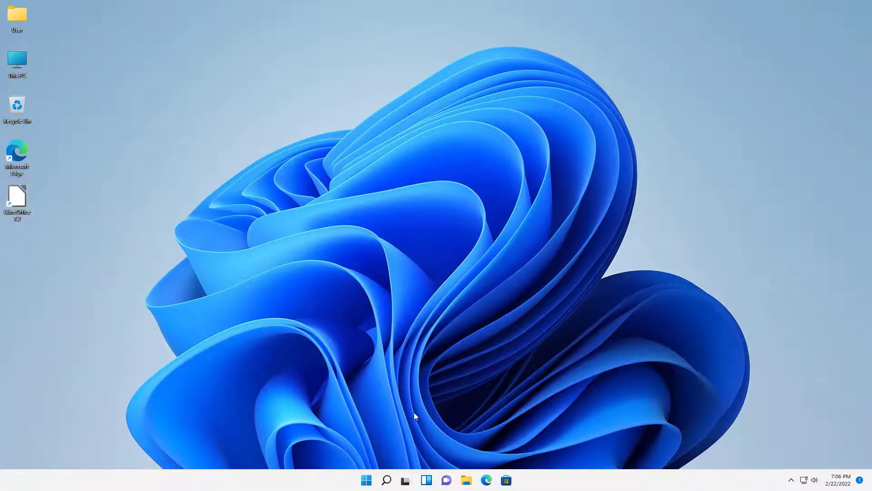
Browse Start's full alphabetical list of installed apps.
{"action": "left_click", "coordinate": [367, 480]}
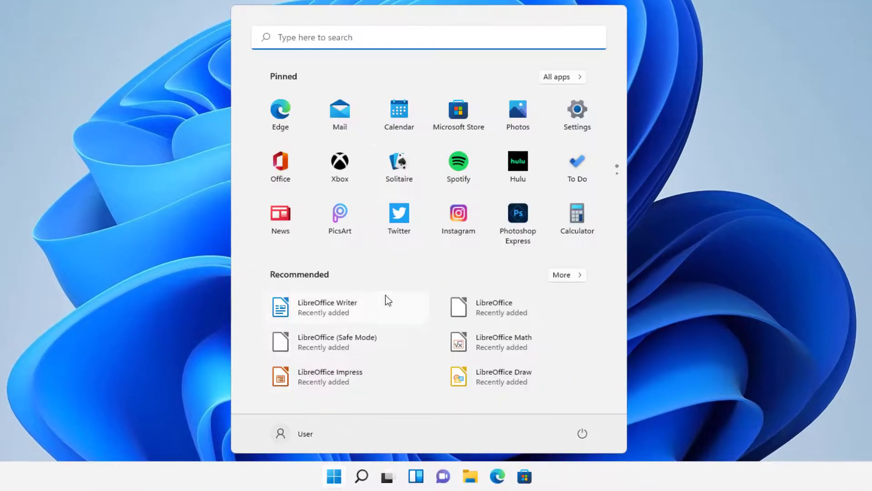
{"action": "left_click", "coordinate": [561, 77]}
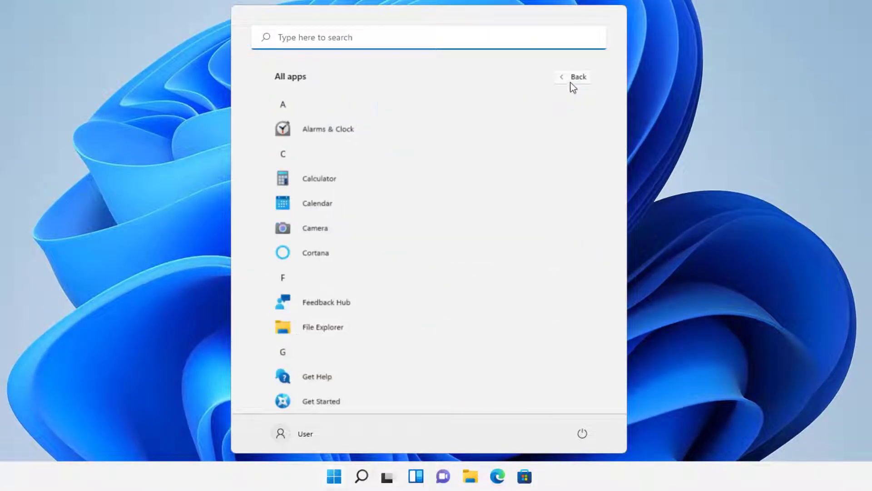
{"action": "scroll", "scroll_direction": "down", "scroll_amount": 3}
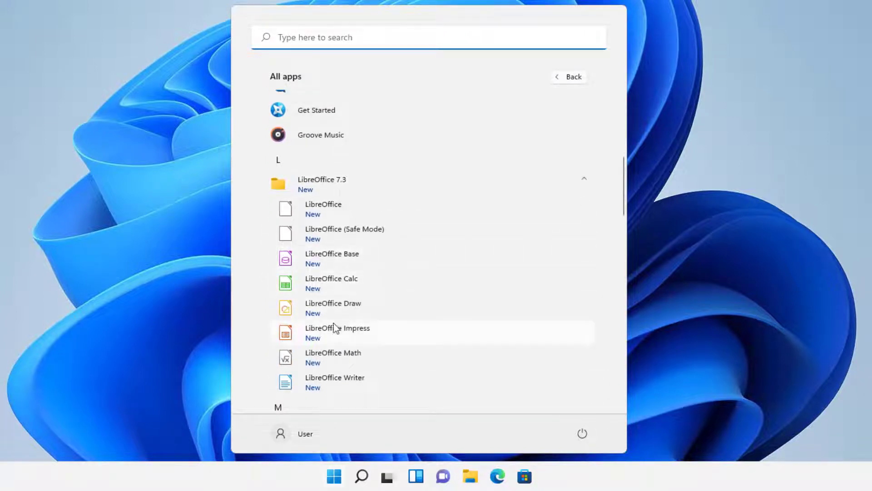
{"action": "mouse_move", "coordinate": [338, 309]}
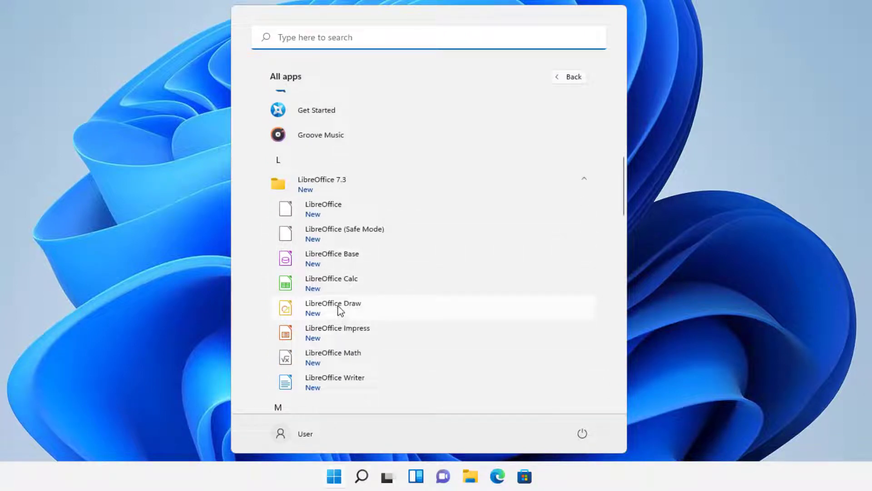
{"action": "mouse_move", "coordinate": [287, 252]}
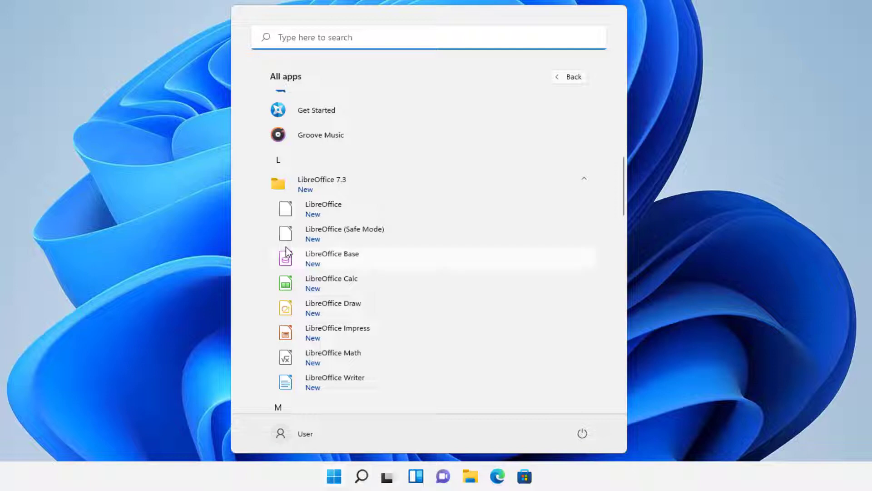
{"action": "mouse_move", "coordinate": [75, 238]}
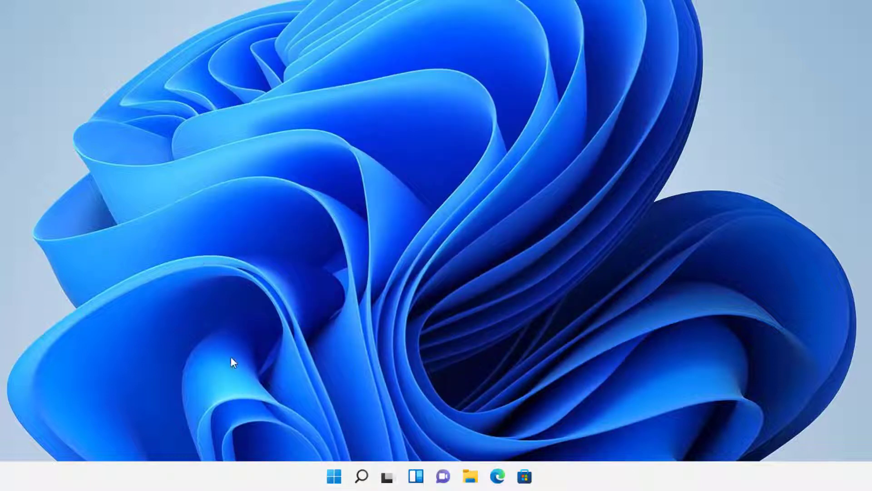
{"action": "mouse_move", "coordinate": [365, 309]}
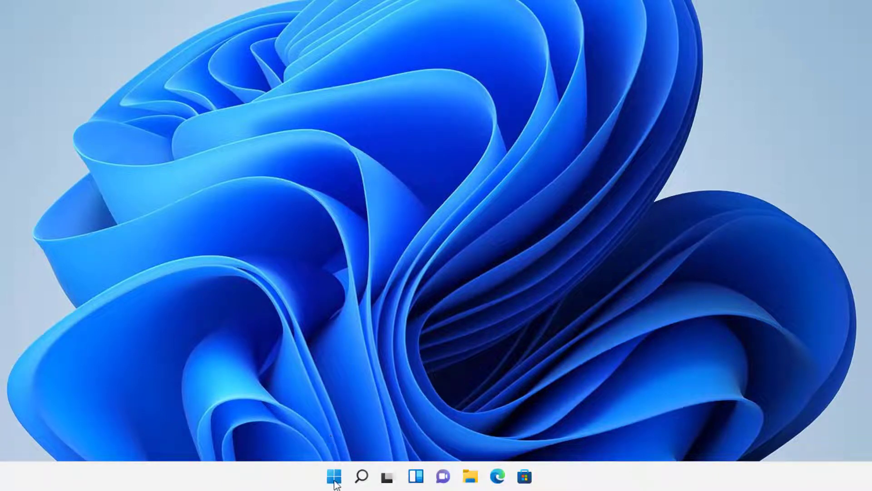
Locate LibreOffice 7.3.0.3 (730 MB) in Apps & features and show its options menu.
{"action": "left_click", "coordinate": [334, 476]}
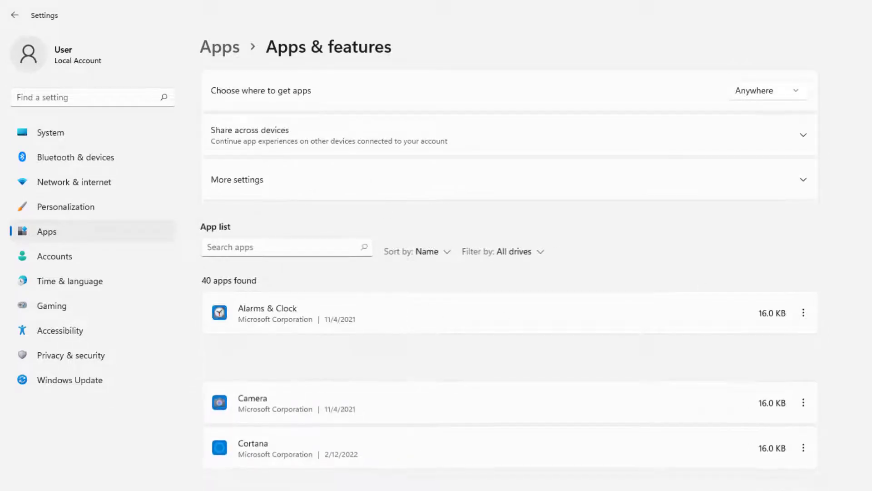
{"action": "scroll", "scroll_direction": "down", "scroll_amount": 3}
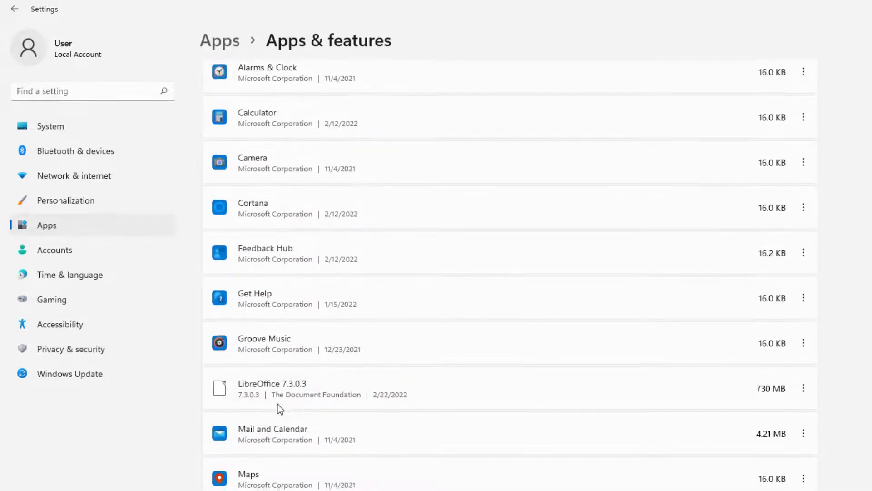
{"action": "scroll", "scroll_direction": "down", "scroll_amount": 3}
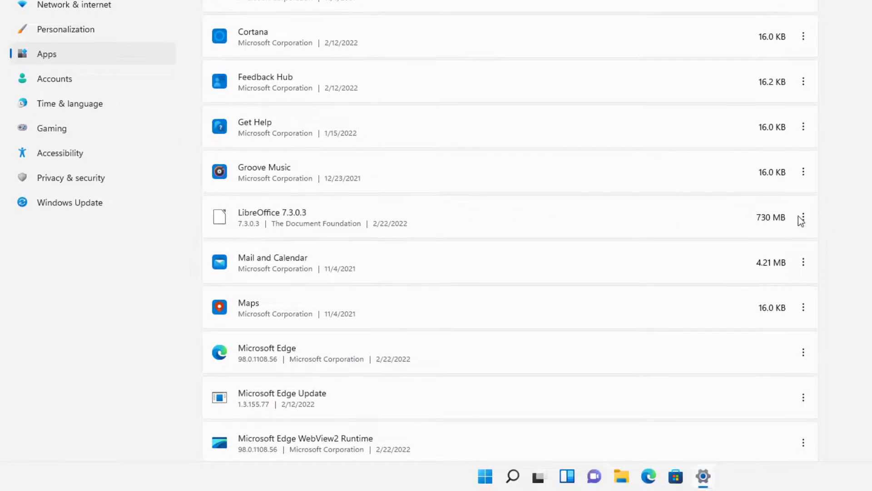
{"action": "left_click", "coordinate": [803, 217]}
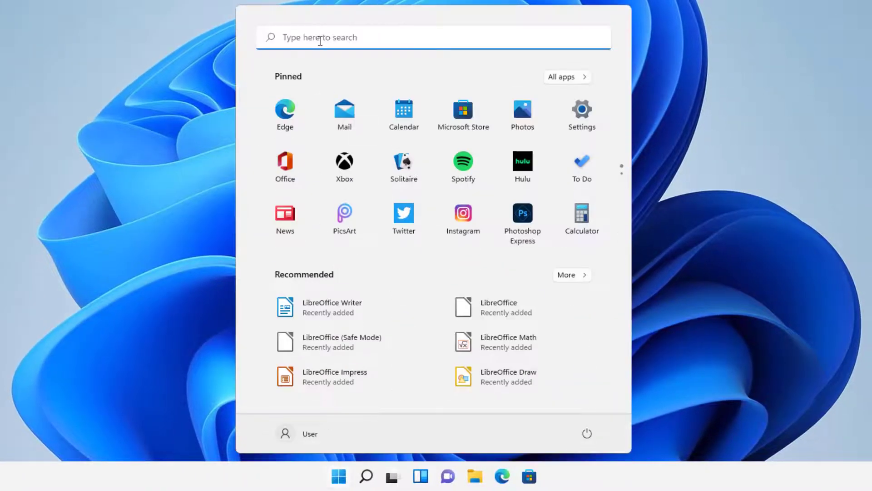
Search Start for 'control' and launch Control Panel.
{"action": "left_click", "coordinate": [365, 476]}
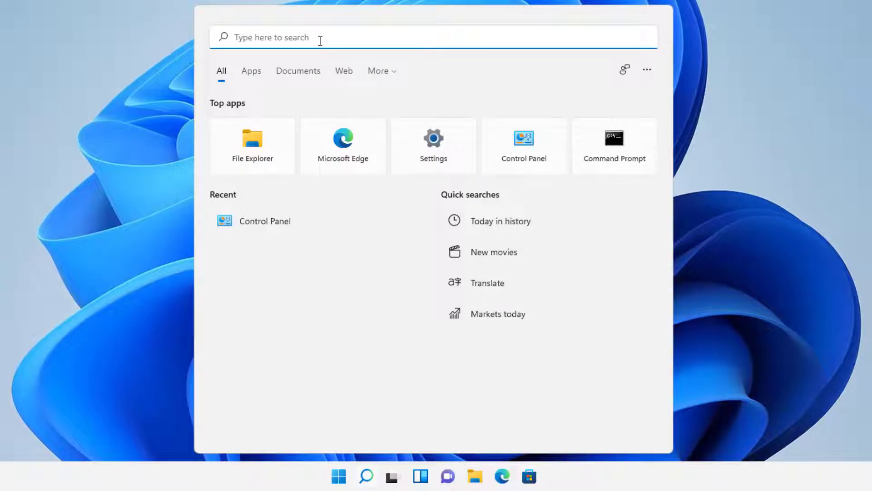
{"action": "type", "text": "control"}
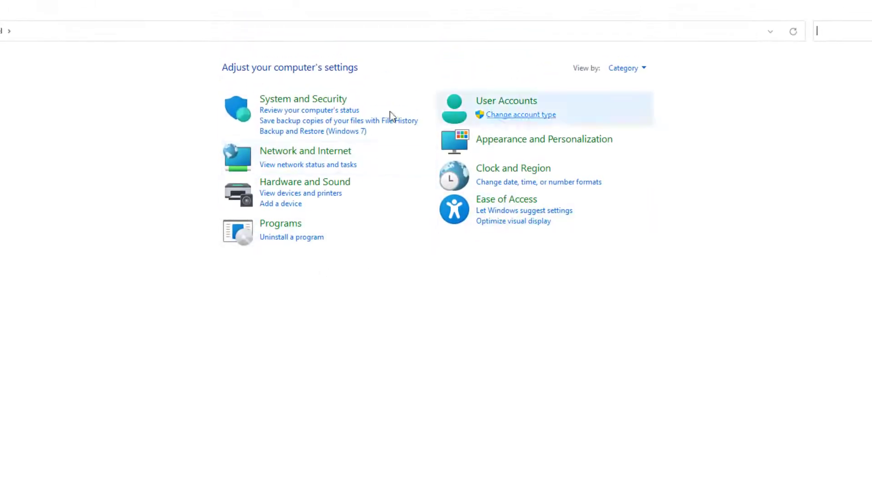
{"action": "left_click", "coordinate": [627, 68]}
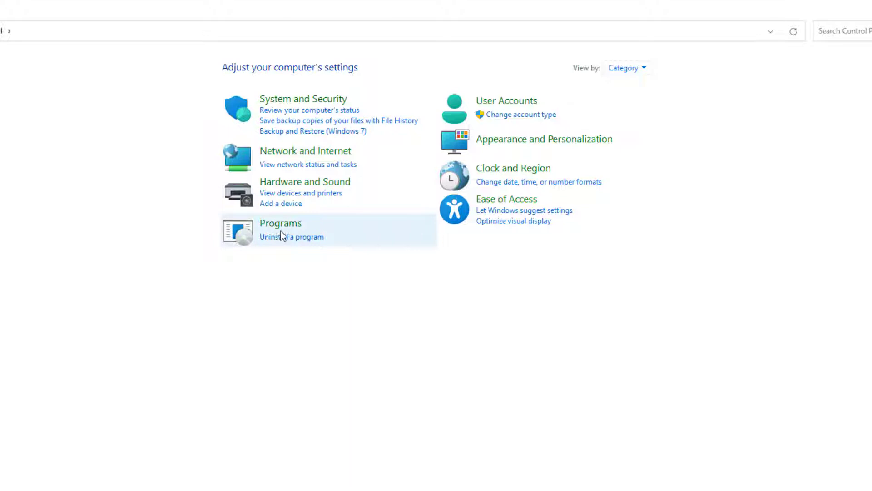
{"action": "mouse_move", "coordinate": [292, 236]}
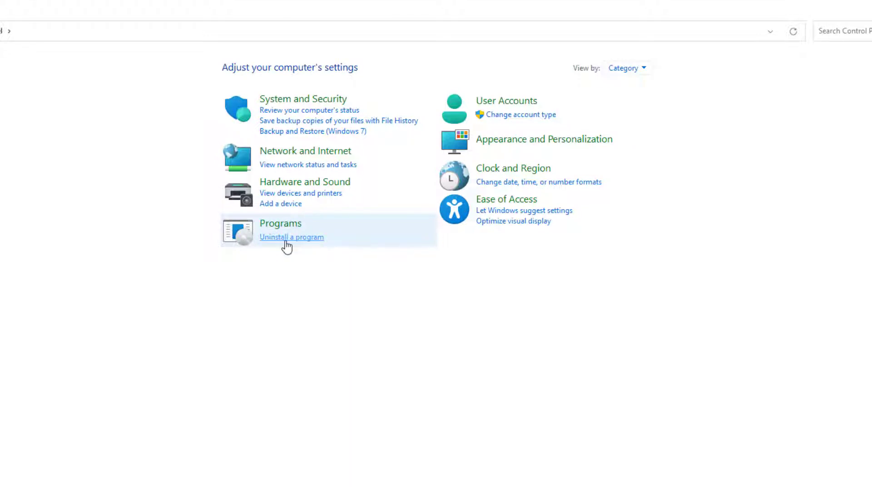
Uninstall LibreOffice 7.3.0.3 from Control Panel's Programs list and confirm removal.
{"action": "left_click", "coordinate": [291, 236]}
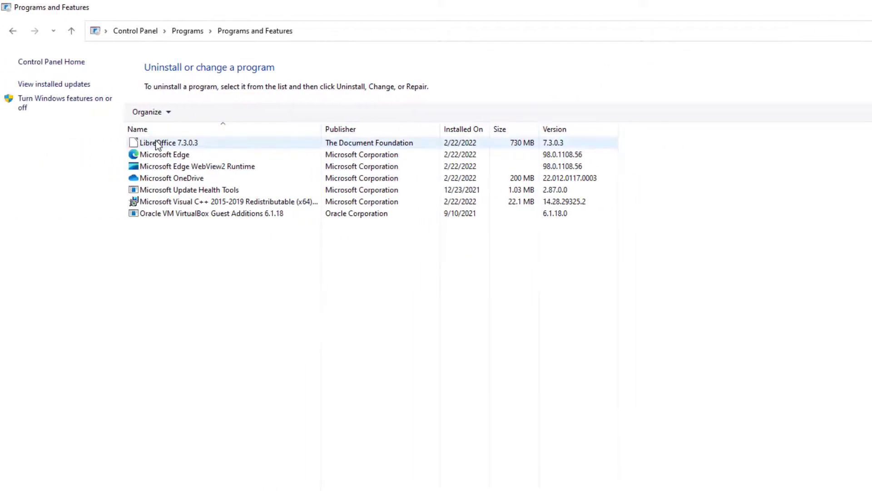
{"action": "left_click", "coordinate": [167, 142]}
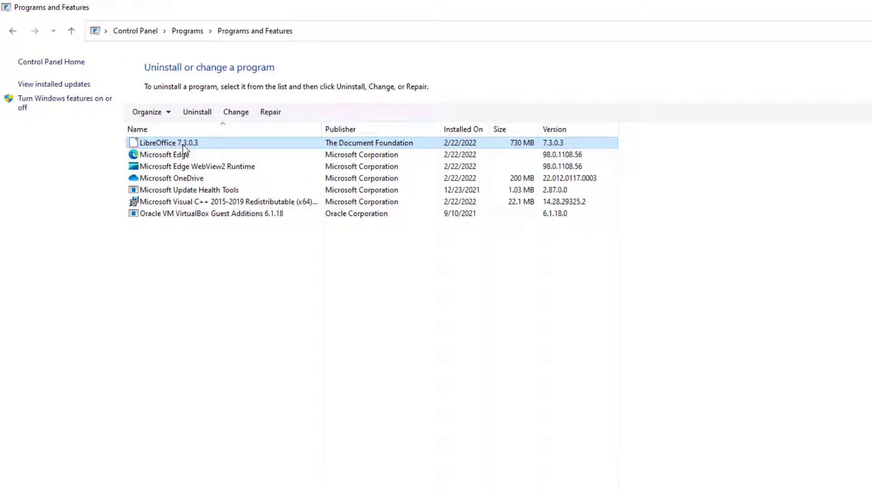
{"action": "left_click", "coordinate": [197, 111]}
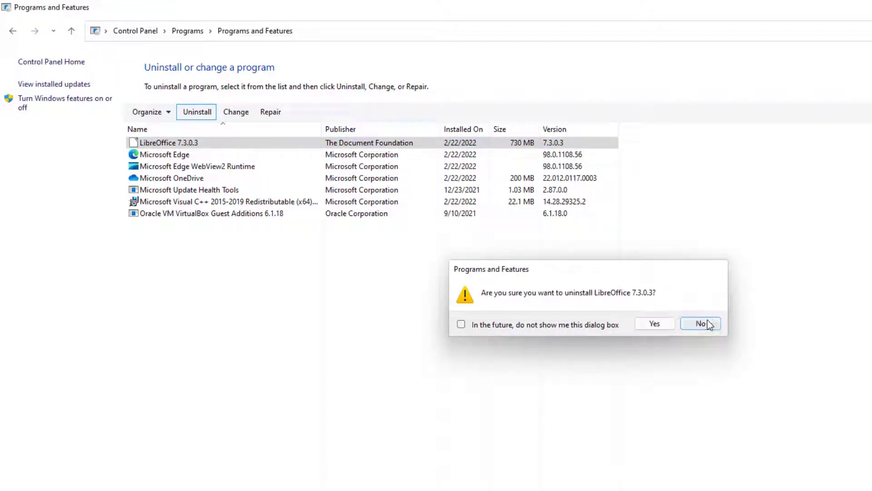
{"action": "left_click", "coordinate": [700, 323]}
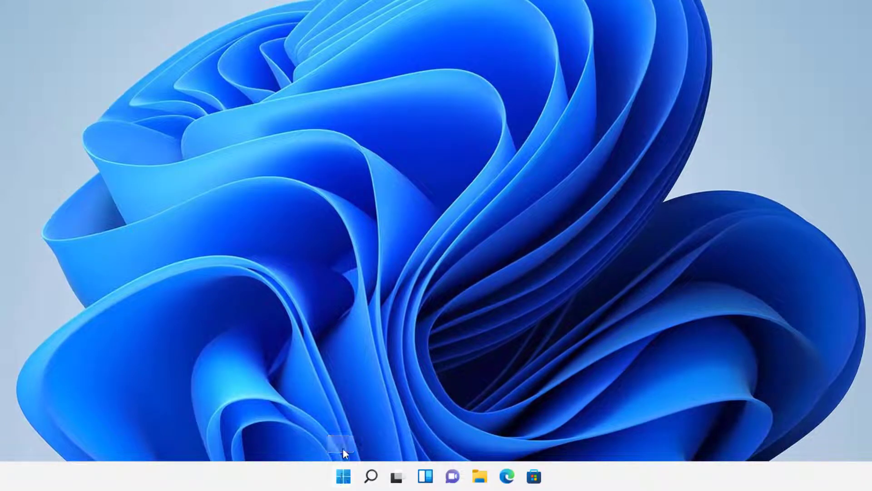
Open Apps and Features from the Start right-click menu.
{"action": "right_click", "coordinate": [342, 476]}
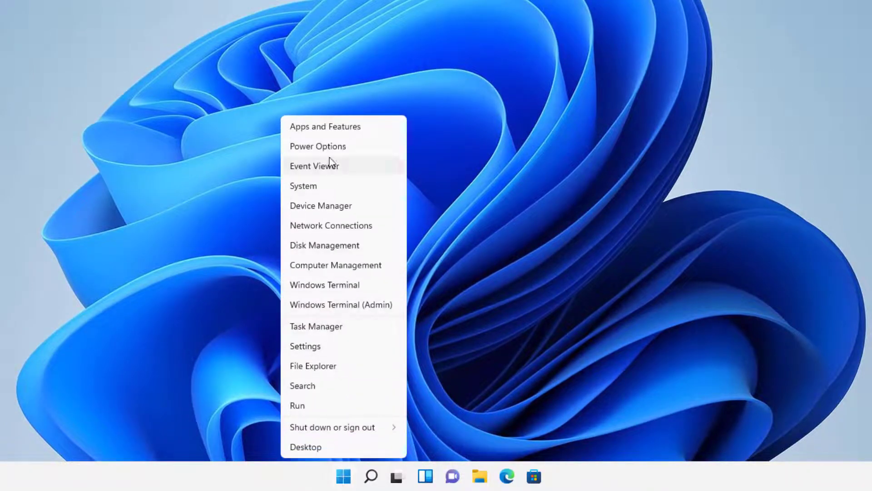
{"action": "left_click", "coordinate": [326, 126]}
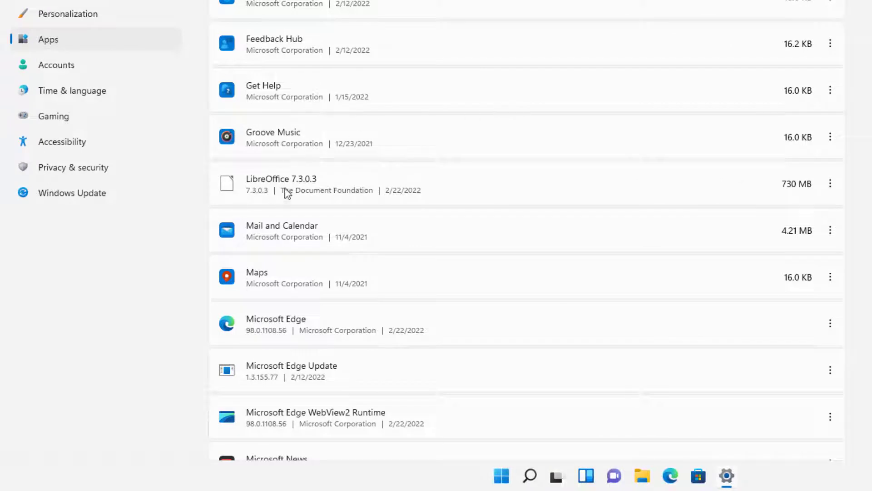
{"action": "mouse_move", "coordinate": [295, 191]}
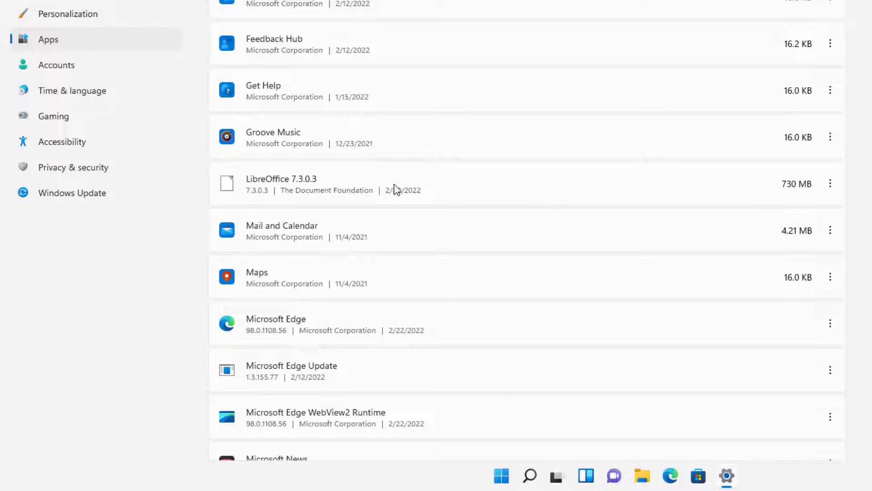
{"action": "mouse_move", "coordinate": [336, 188]}
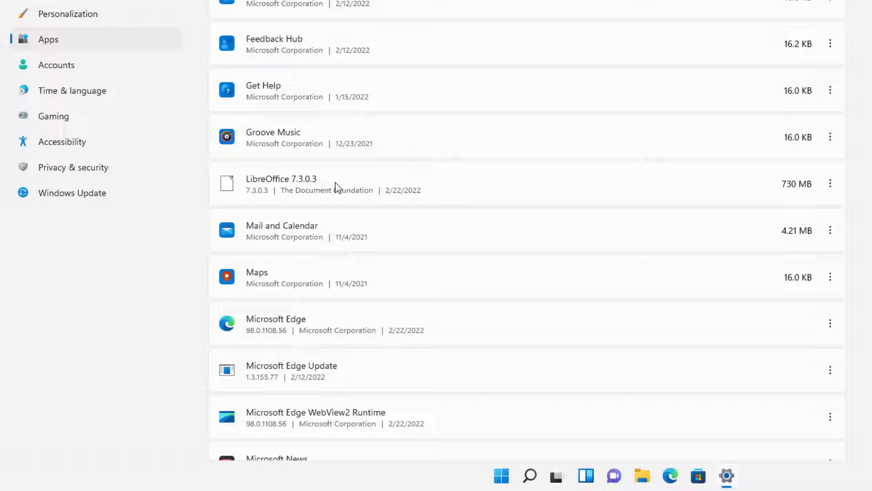
{"action": "mouse_move", "coordinate": [823, 199]}
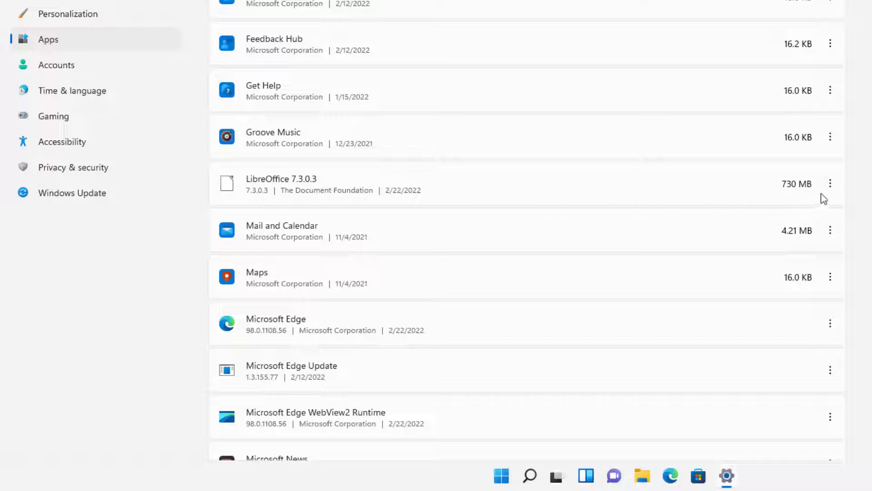
Choose Uninstall from LibreOffice 7.3.0.3's three-dot menu.
{"action": "left_click", "coordinate": [830, 183]}
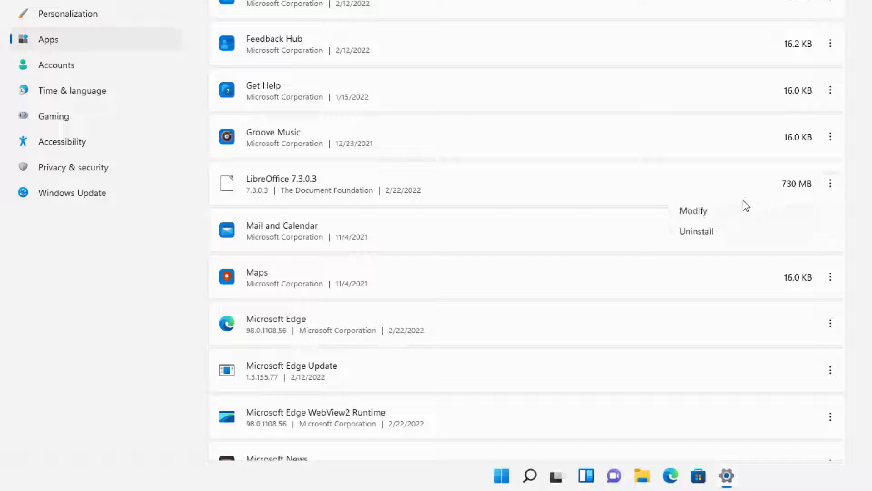
{"action": "mouse_move", "coordinate": [712, 240]}
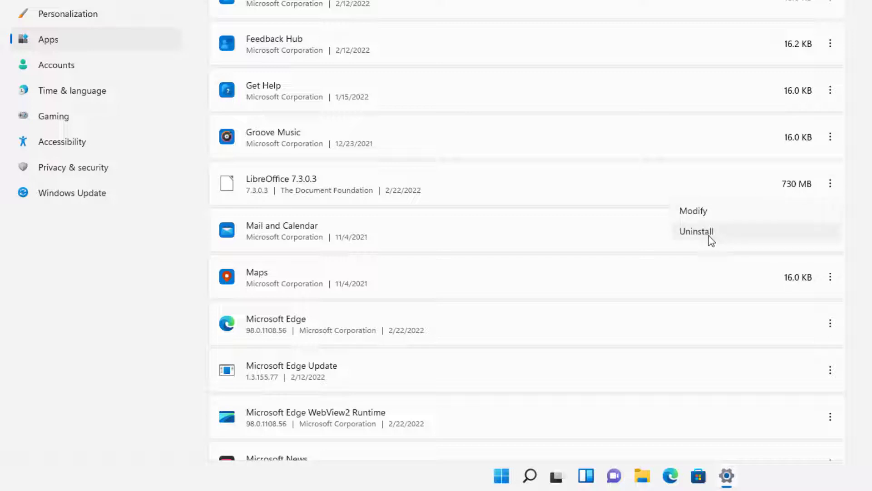
{"action": "left_click", "coordinate": [696, 231]}
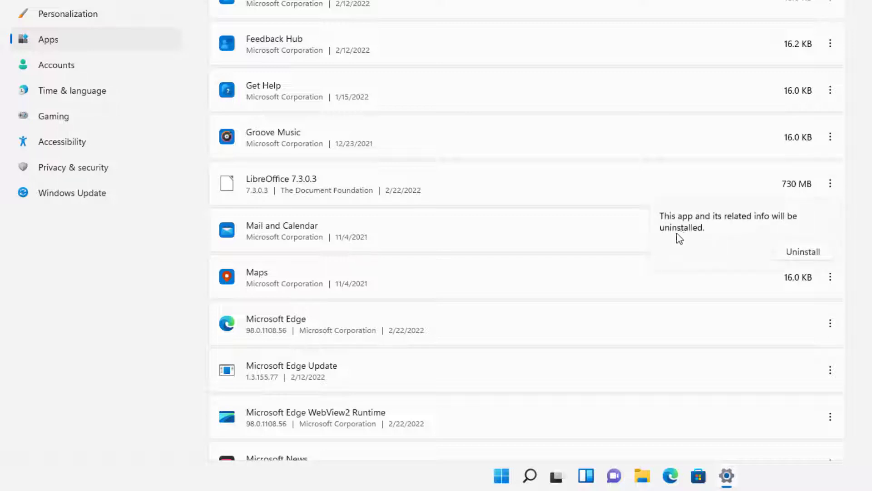
{"action": "mouse_move", "coordinate": [721, 243]}
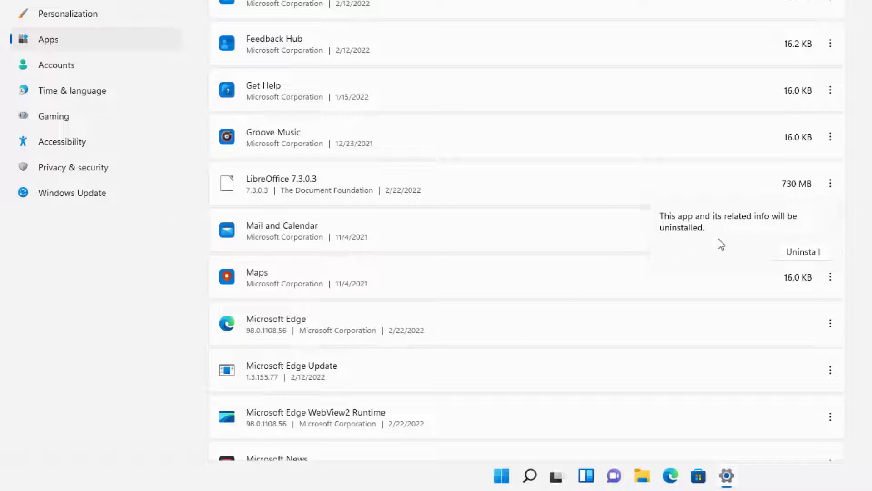
{"action": "mouse_move", "coordinate": [780, 248]}
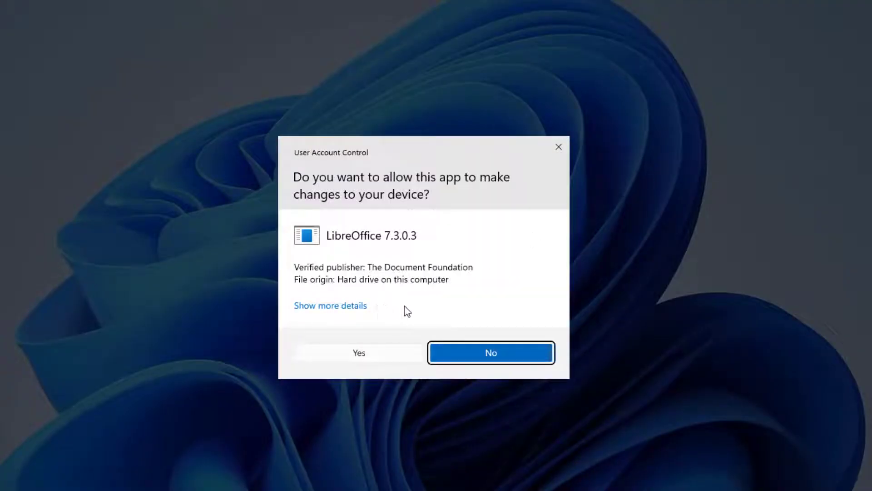
{"action": "mouse_move", "coordinate": [385, 355]}
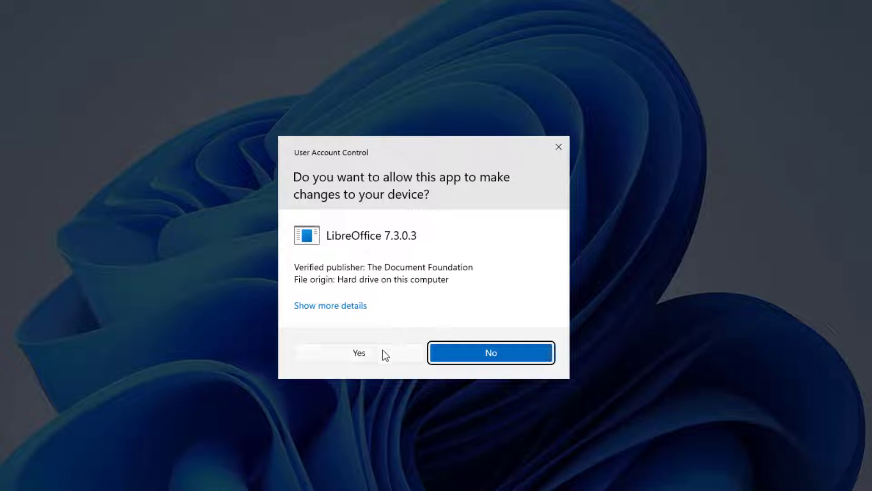
Allow LibreOffice 7.3.0.3 to make changes in the User Account Control prompt.
{"action": "left_click", "coordinate": [359, 352]}
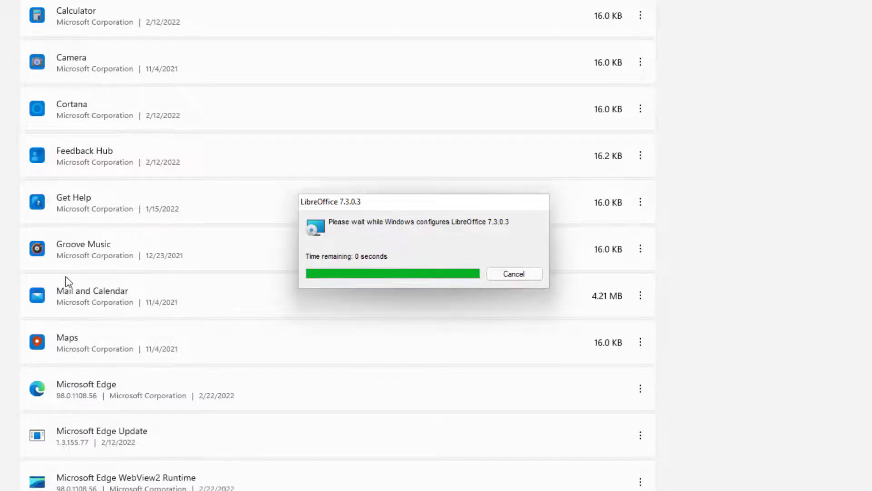
{"action": "mouse_move", "coordinate": [495, 379]}
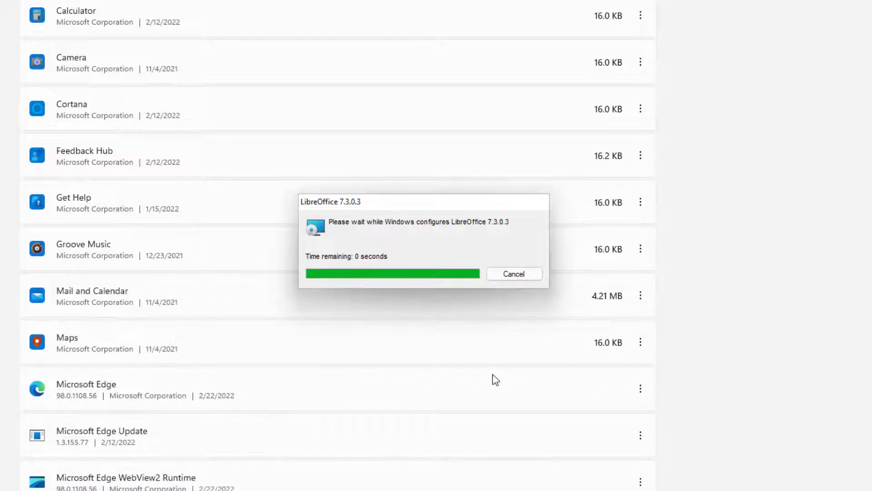
{"action": "mouse_move", "coordinate": [481, 367]}
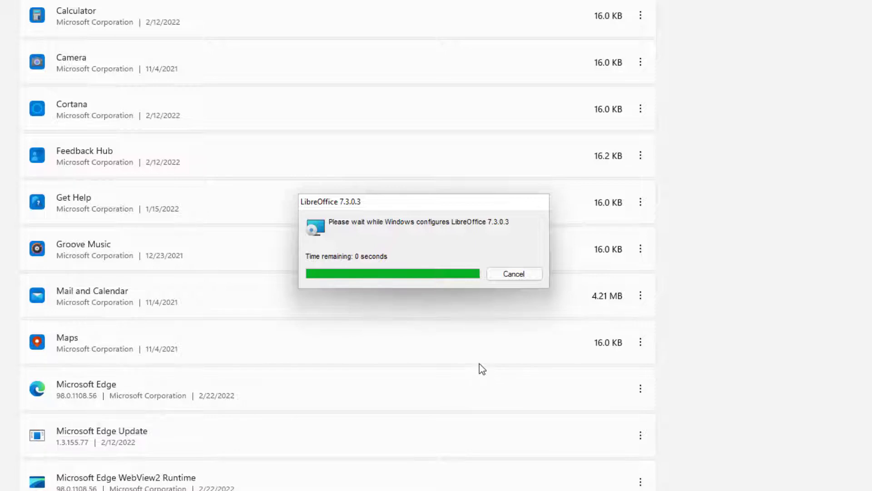
{"action": "mouse_move", "coordinate": [473, 361]}
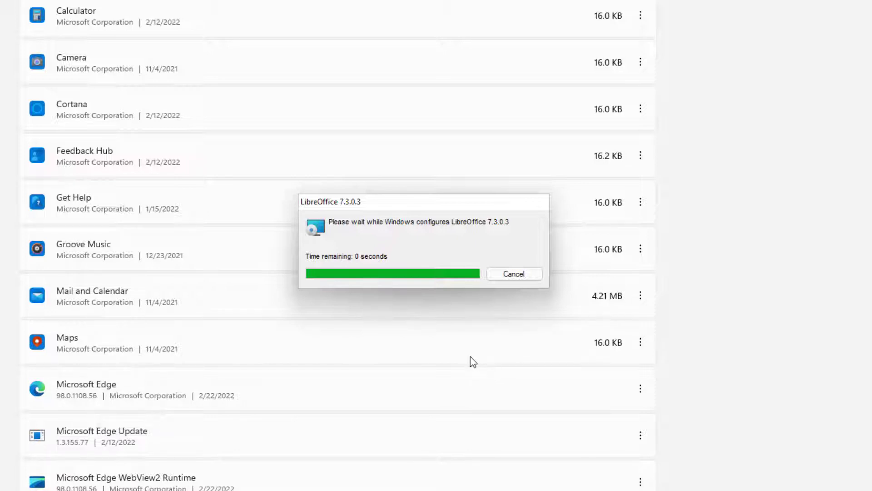
{"action": "mouse_move", "coordinate": [454, 352]}
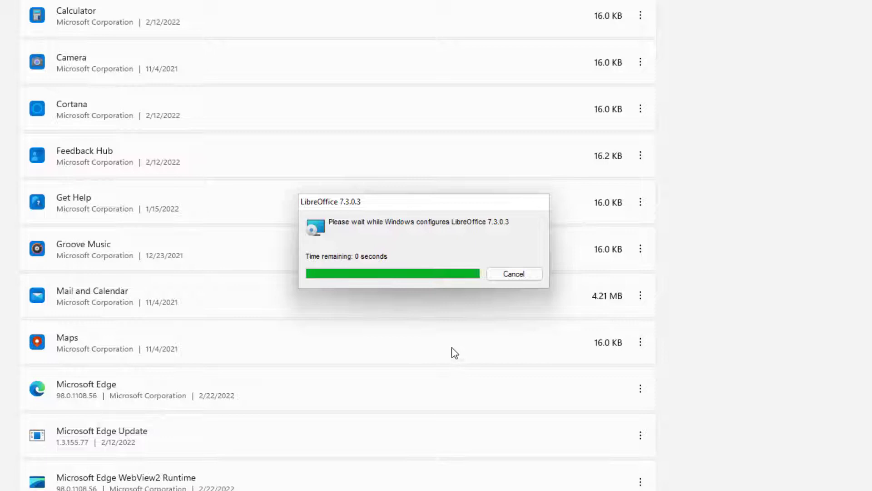
{"action": "mouse_move", "coordinate": [455, 341]}
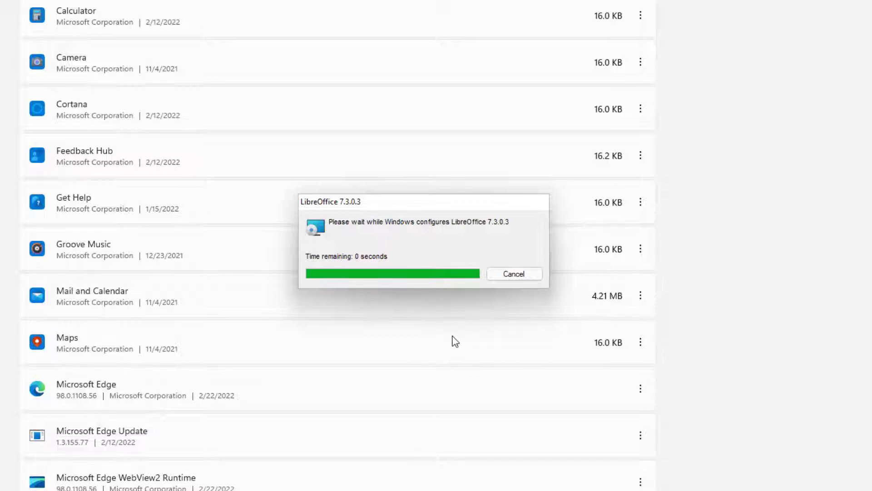
{"action": "mouse_move", "coordinate": [449, 332]}
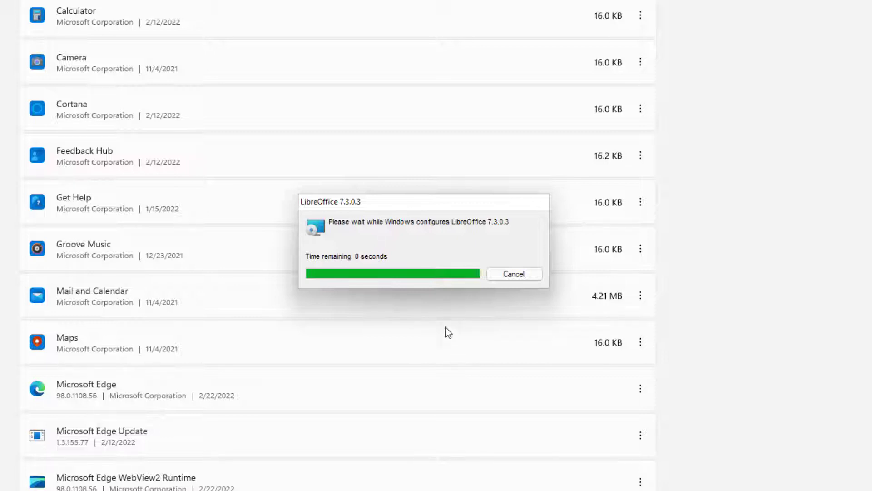
{"action": "mouse_move", "coordinate": [445, 326]}
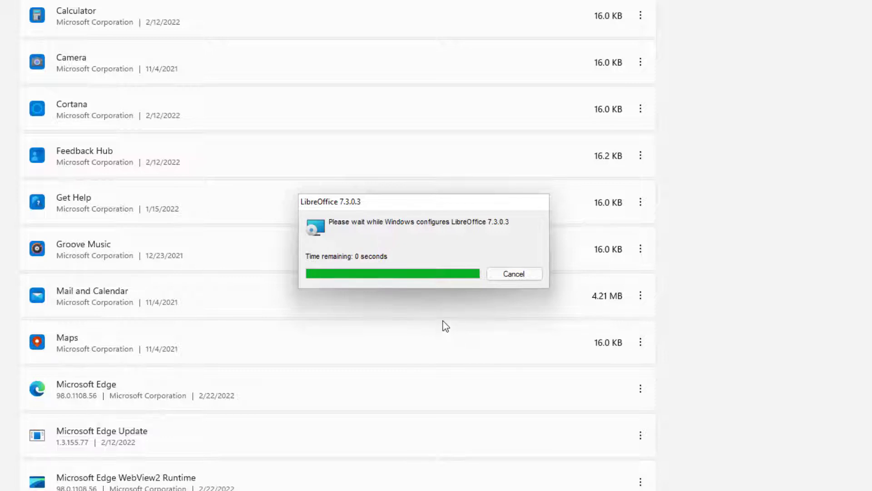
{"action": "mouse_move", "coordinate": [640, 292]}
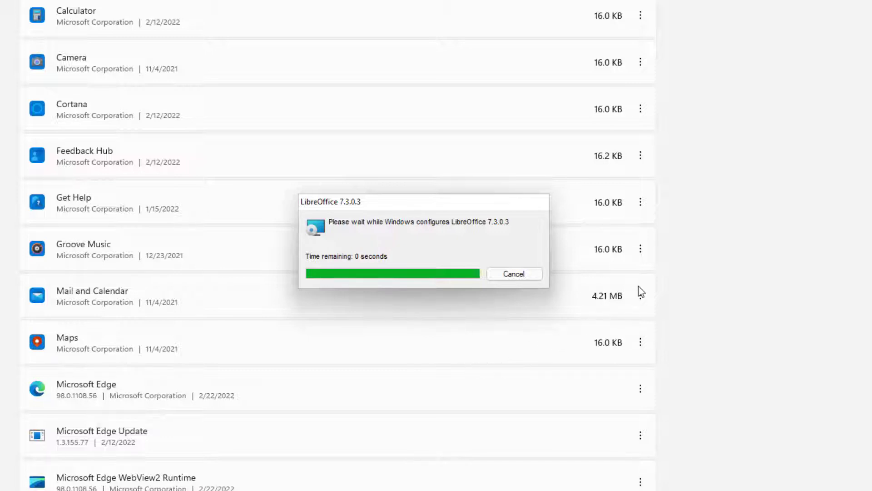
{"action": "mouse_move", "coordinate": [745, 309]}
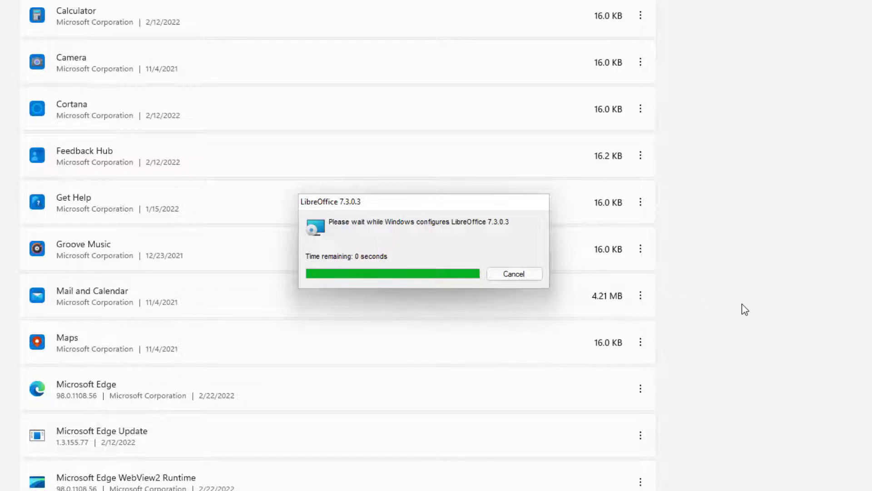
{"action": "mouse_move", "coordinate": [664, 322]}
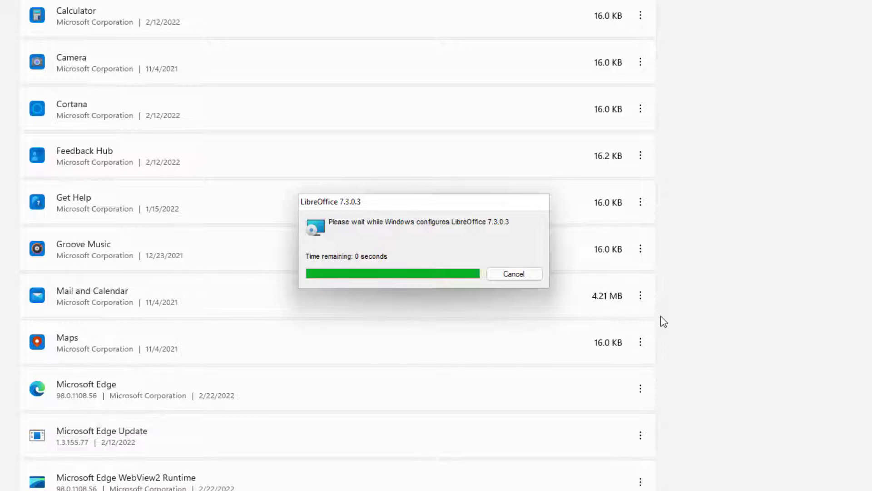
{"action": "mouse_move", "coordinate": [647, 331]}
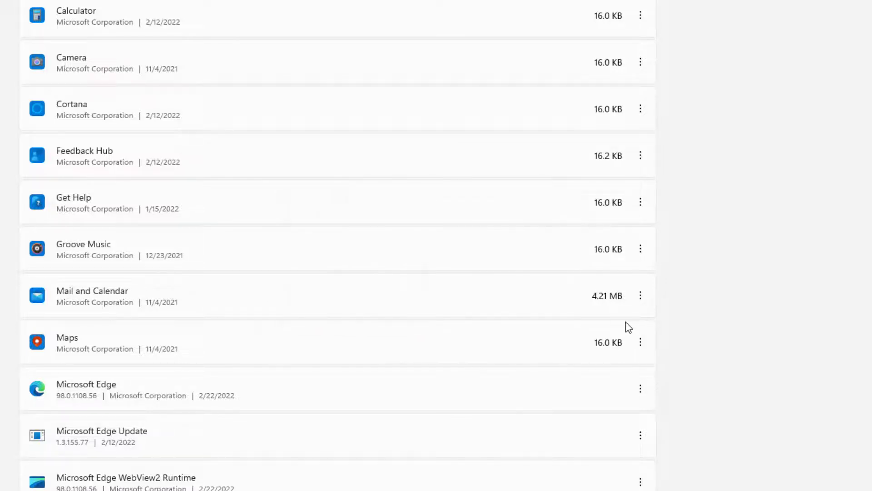
{"action": "mouse_move", "coordinate": [469, 272]}
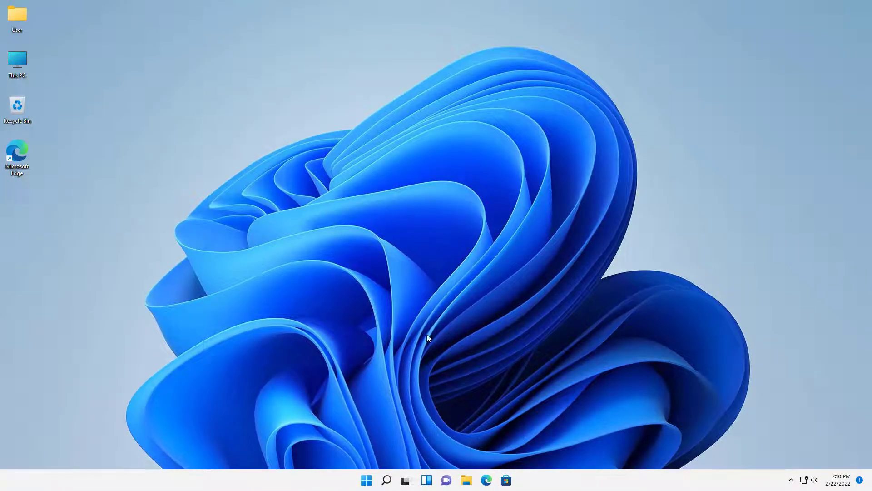
{"action": "mouse_move", "coordinate": [320, 298]}
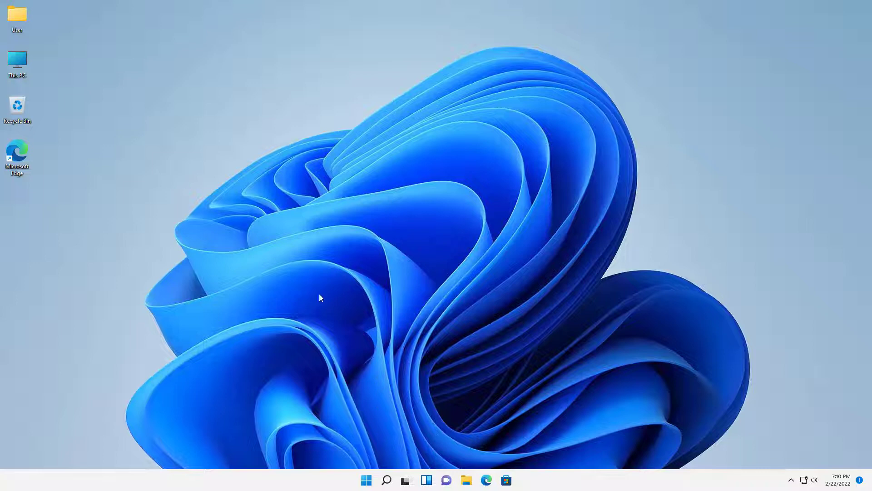
{"action": "mouse_move", "coordinate": [60, 243]}
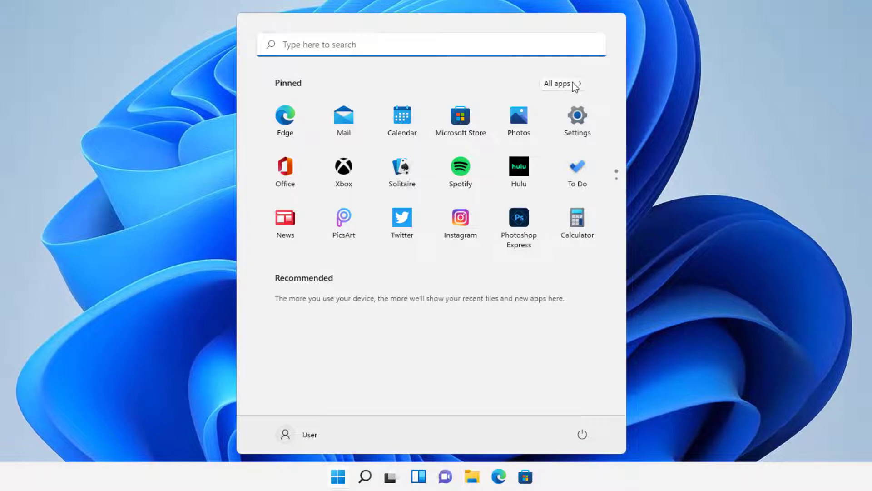
Scroll Start's All apps list to confirm LibreOffice is gone.
{"action": "left_click", "coordinate": [562, 83]}
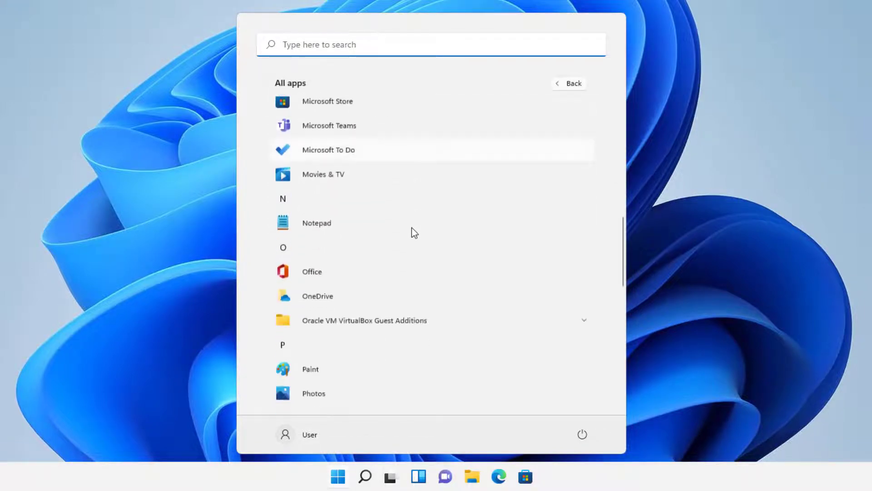
{"action": "scroll", "scroll_direction": "down", "scroll_amount": 3}
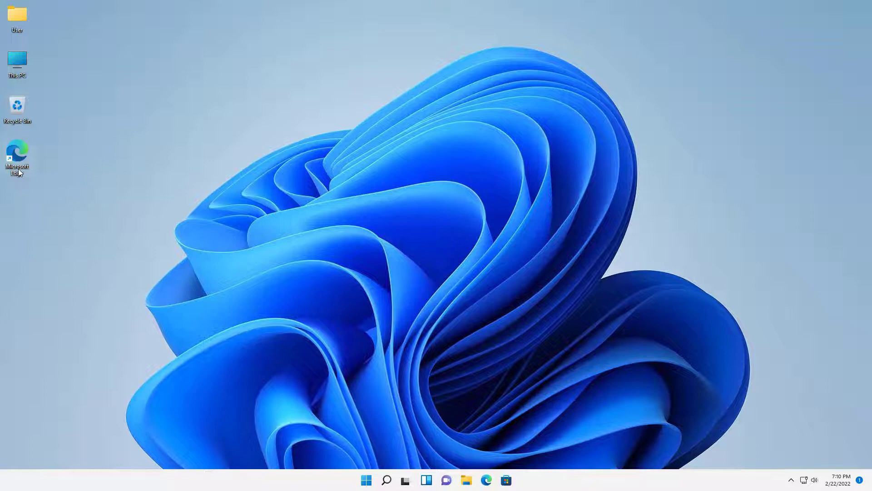
{"action": "right_click", "coordinate": [16, 156]}
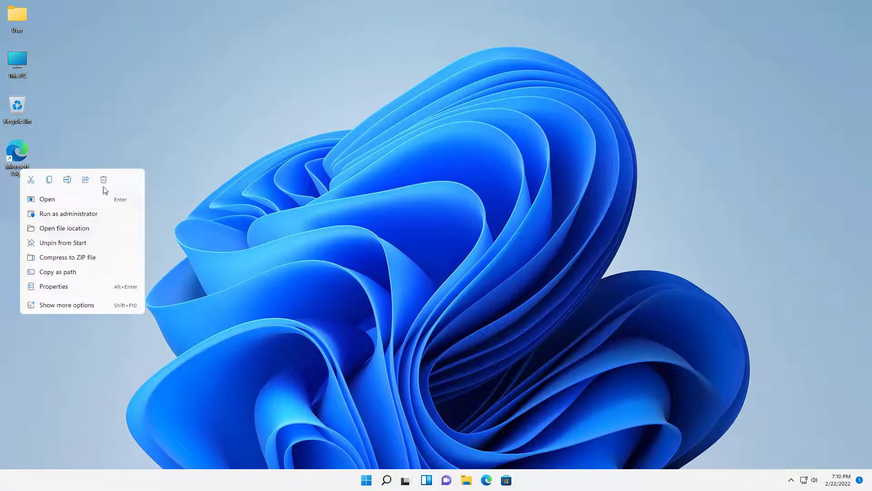
{"action": "left_click", "coordinate": [347, 221]}
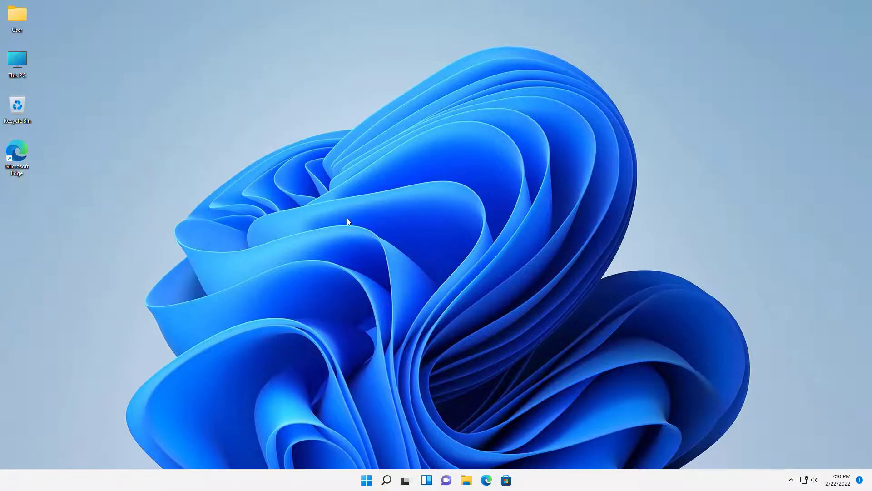
{"action": "mouse_move", "coordinate": [451, 265]}
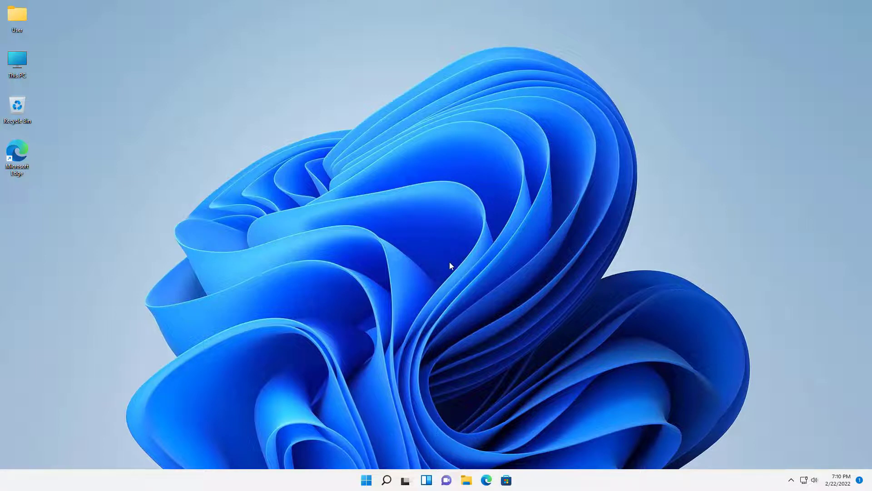
{"action": "mouse_move", "coordinate": [414, 252]}
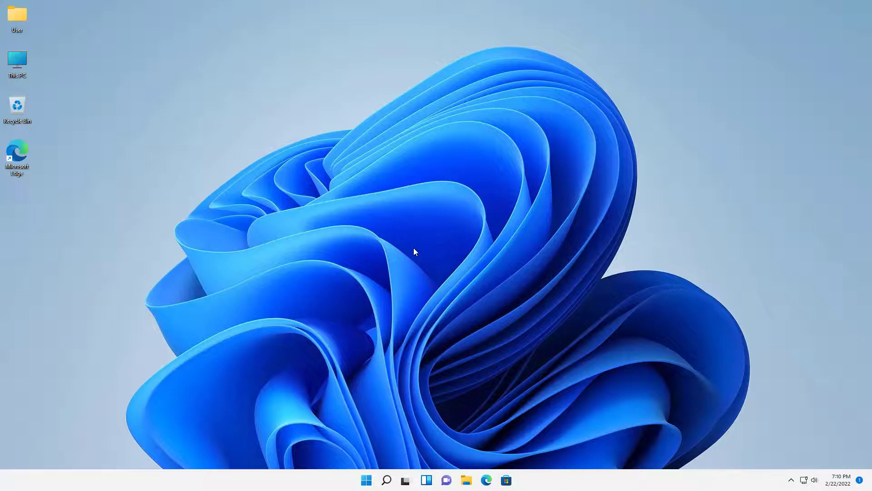
{"action": "left_click", "coordinate": [485, 480]}
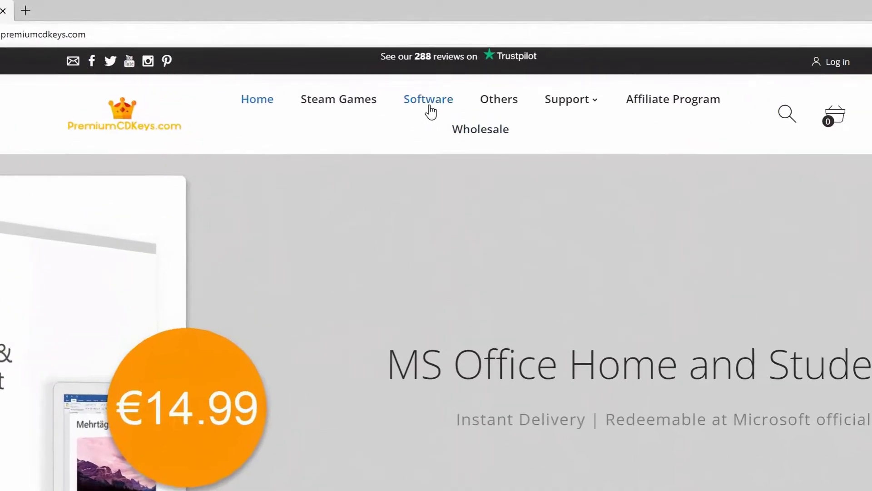
Browse the Software category and open the Windows 10 Pro Product Key page (€5.15).
{"action": "left_click", "coordinate": [428, 99]}
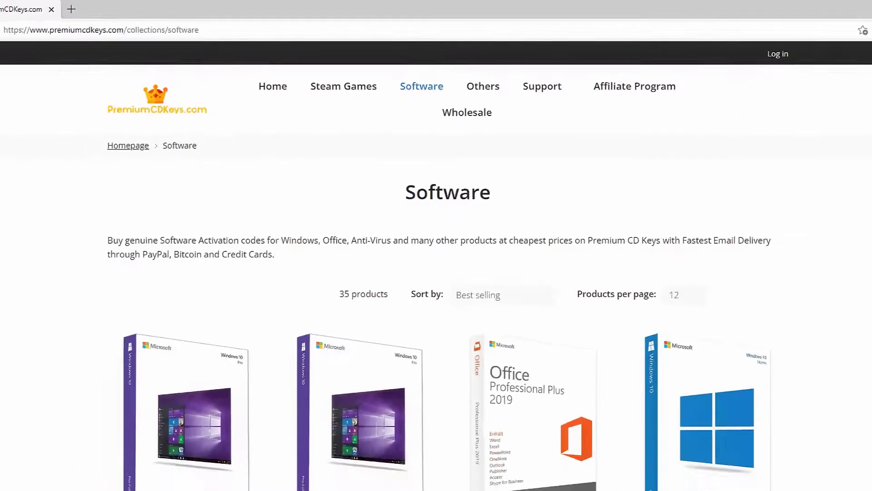
{"action": "scroll", "scroll_direction": "down", "scroll_amount": 3}
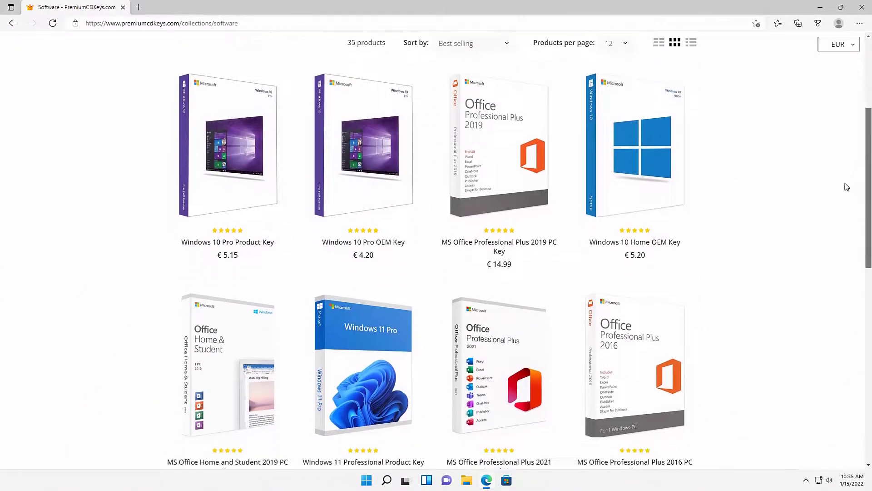
{"action": "scroll", "scroll_direction": "down", "scroll_amount": 3}
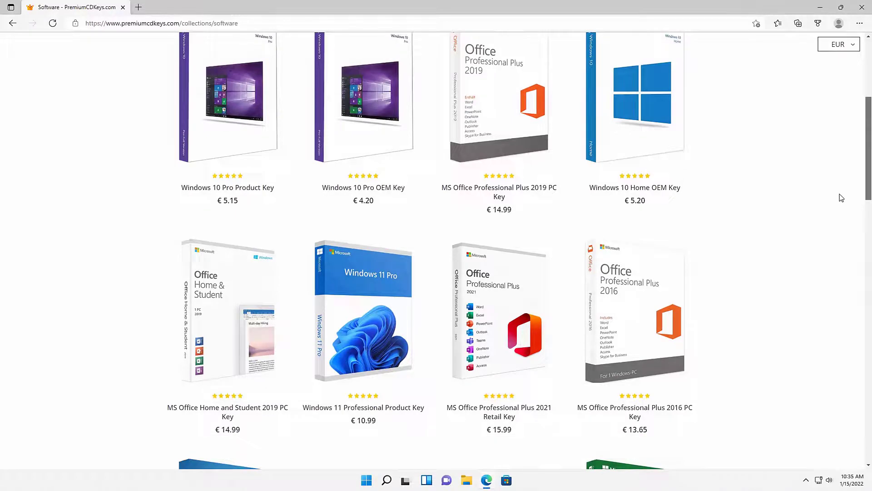
{"action": "scroll", "scroll_direction": "down", "scroll_amount": 3}
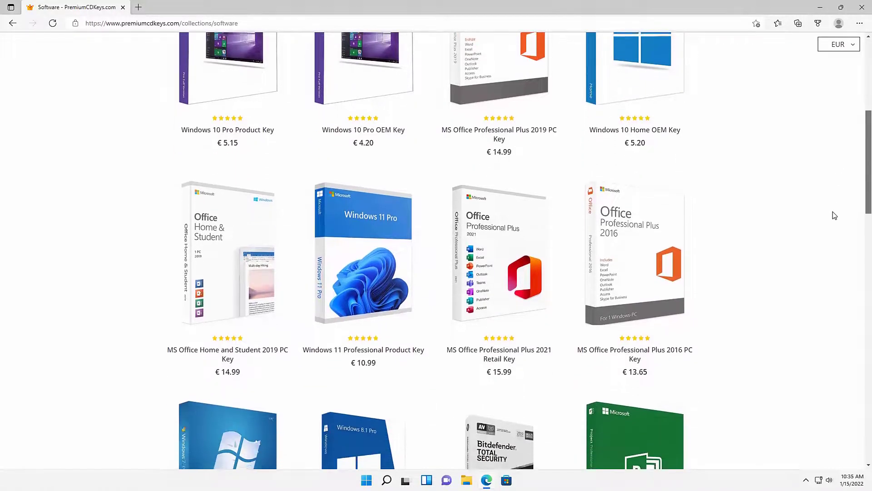
{"action": "scroll", "scroll_direction": "down", "scroll_amount": 3}
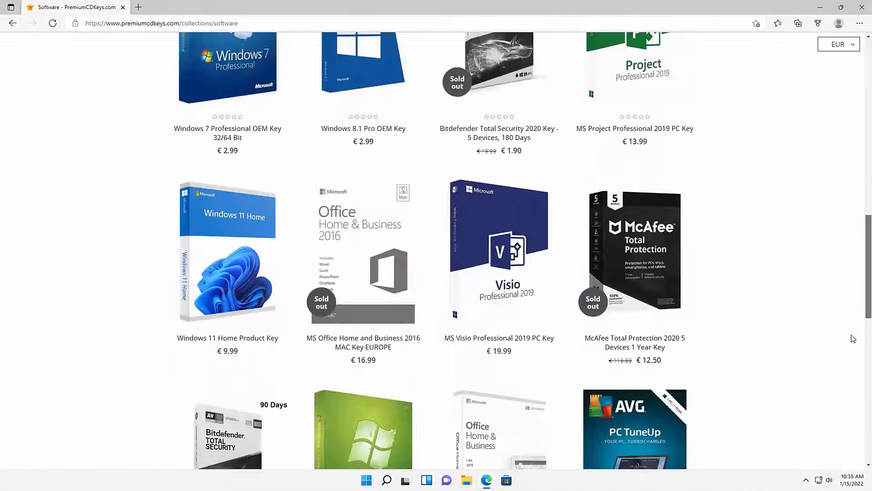
{"action": "scroll", "scroll_direction": "up", "scroll_amount": 3}
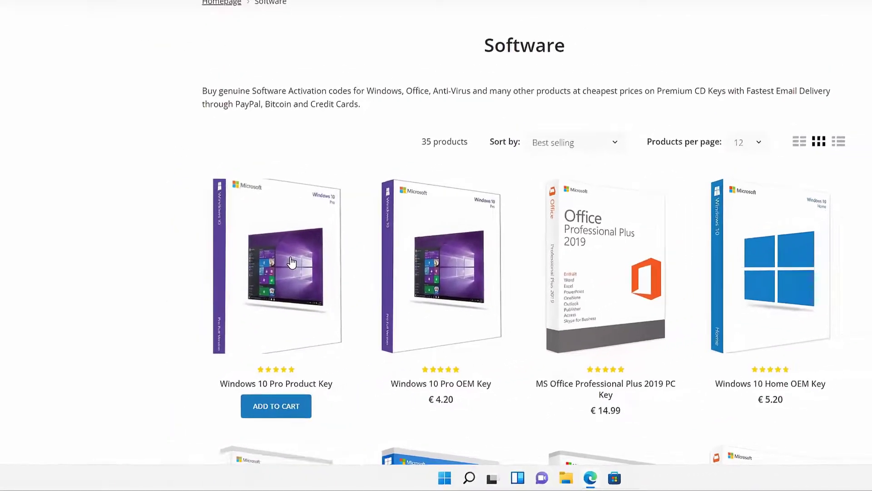
{"action": "left_click", "coordinate": [276, 264]}
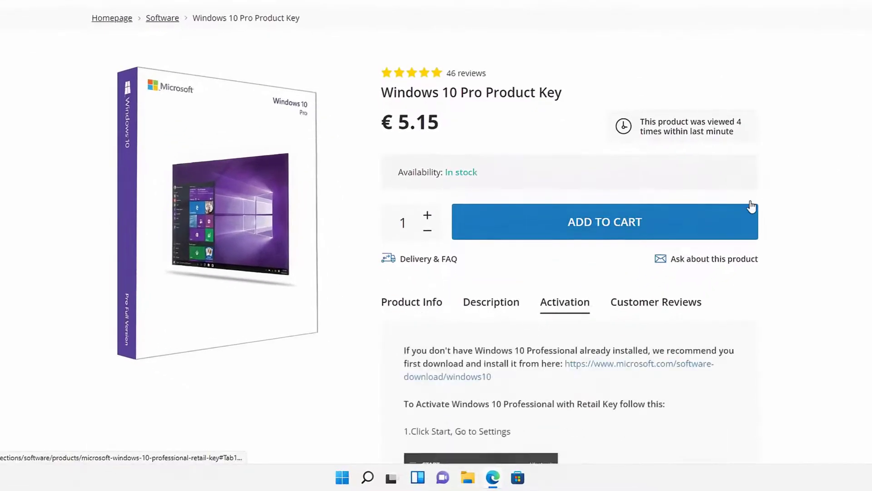
{"action": "scroll", "scroll_direction": "down", "scroll_amount": 3}
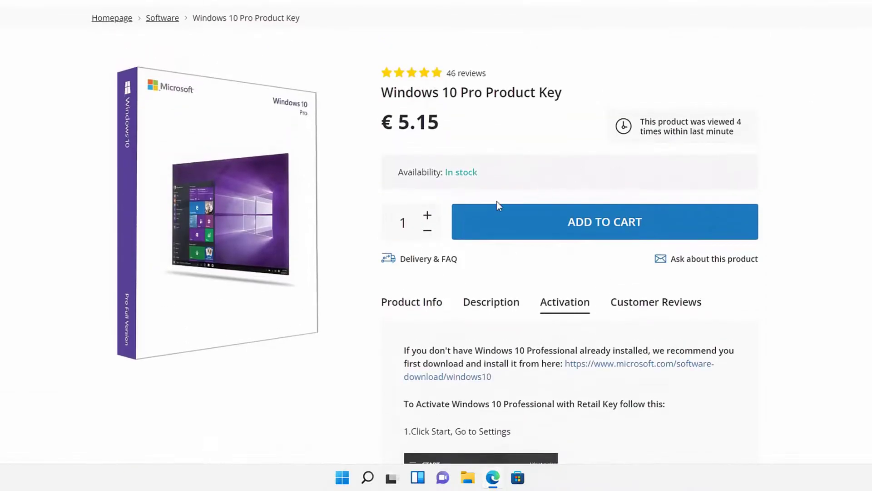
{"action": "scroll", "scroll_direction": "up", "scroll_amount": 3}
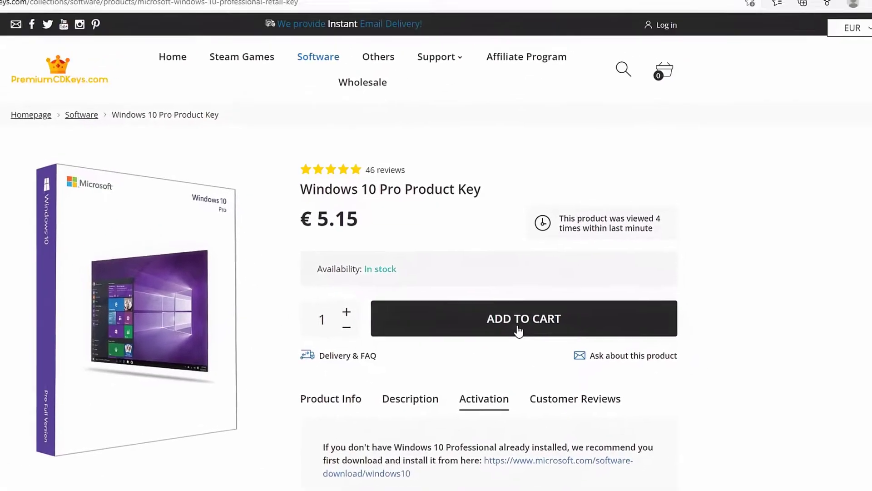
Add the Windows 10 Pro key to the cart and proceed to checkout.
{"action": "left_click", "coordinate": [523, 318]}
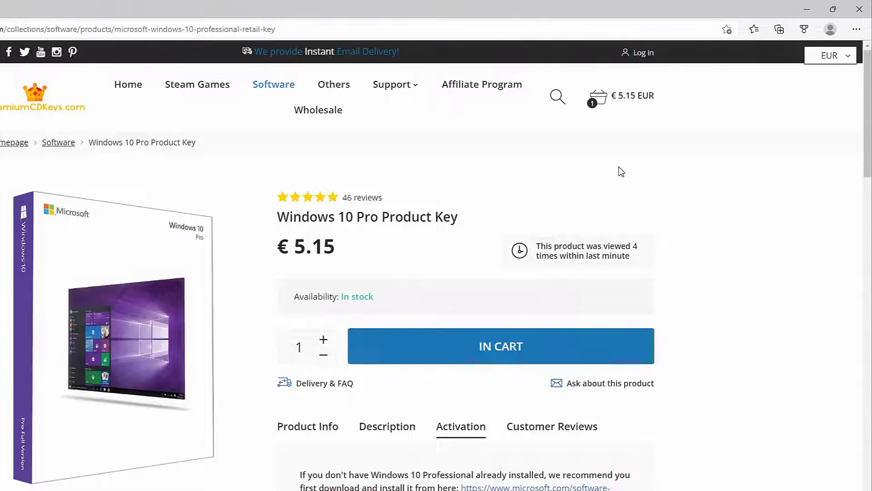
{"action": "left_click", "coordinate": [500, 345]}
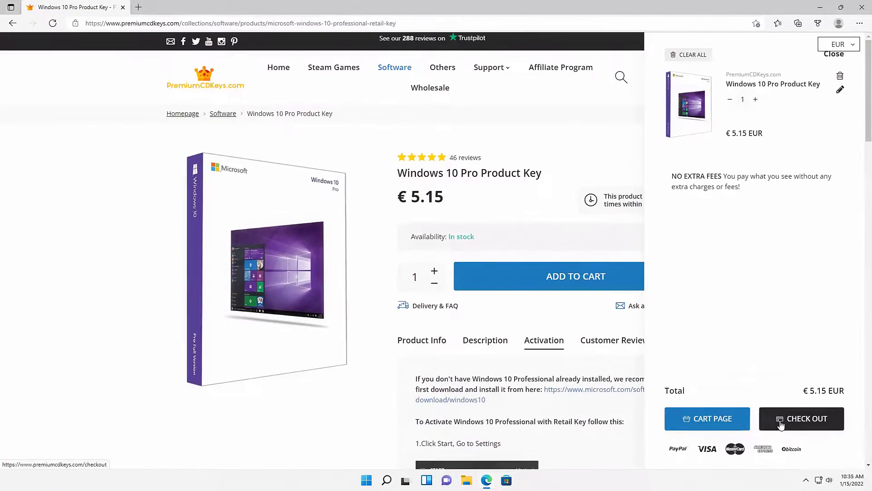
{"action": "left_click", "coordinate": [801, 418]}
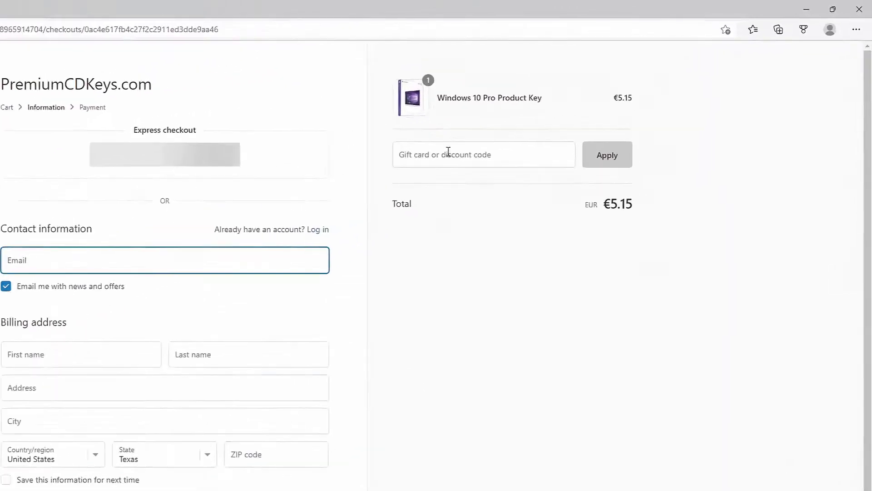
Apply discount code HELTONSCOMPUTERREPAIR, lowering the total to €4.79.
{"action": "type", "text": "Helt"}
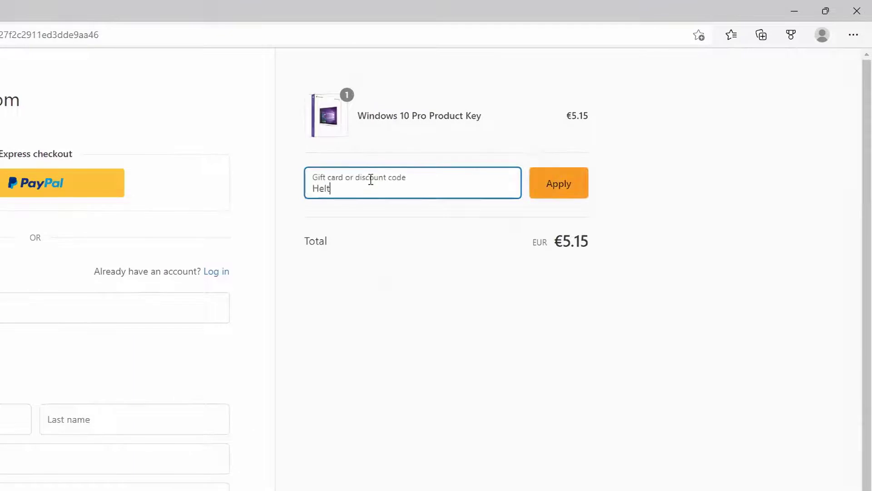
{"action": "type", "text": "onsComputer"}
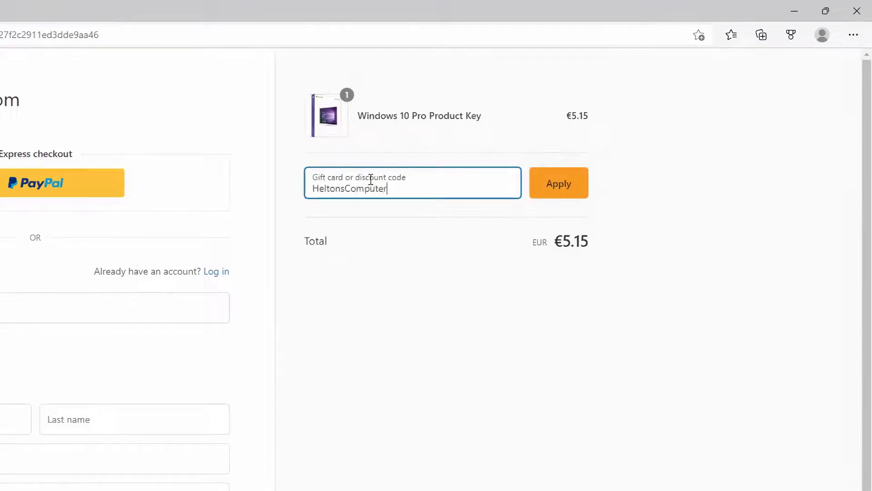
{"action": "type", "text": "REpair"}
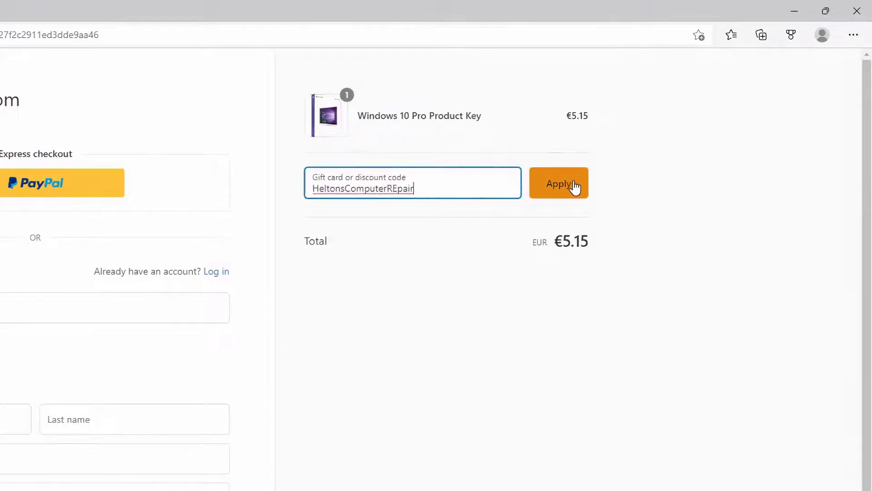
{"action": "left_click", "coordinate": [558, 183]}
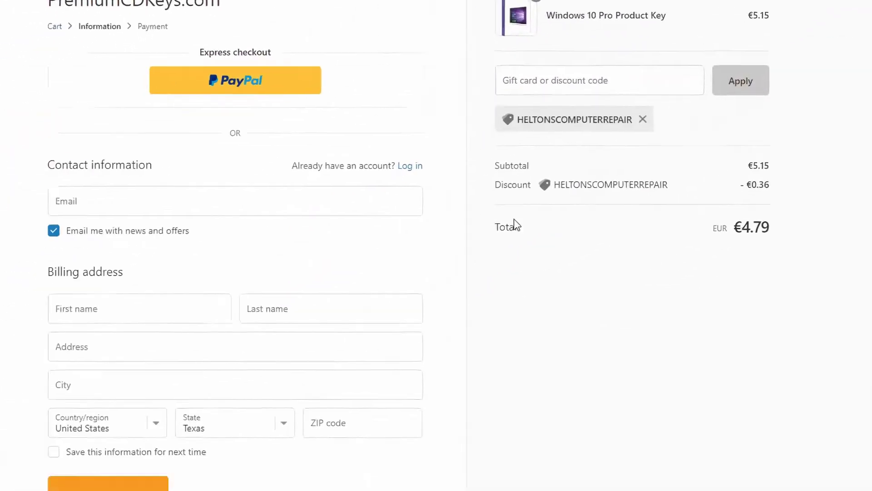
{"action": "scroll", "scroll_direction": "down", "scroll_amount": 3}
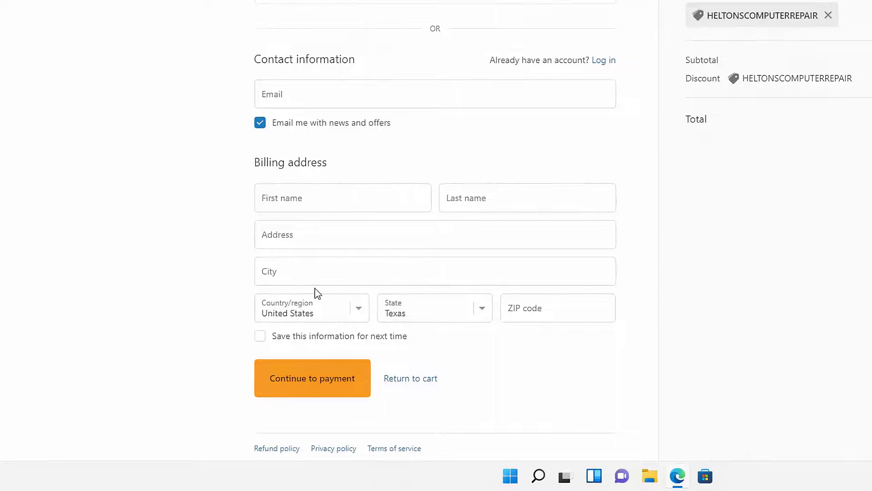
{"action": "scroll", "scroll_direction": "up", "scroll_amount": 3}
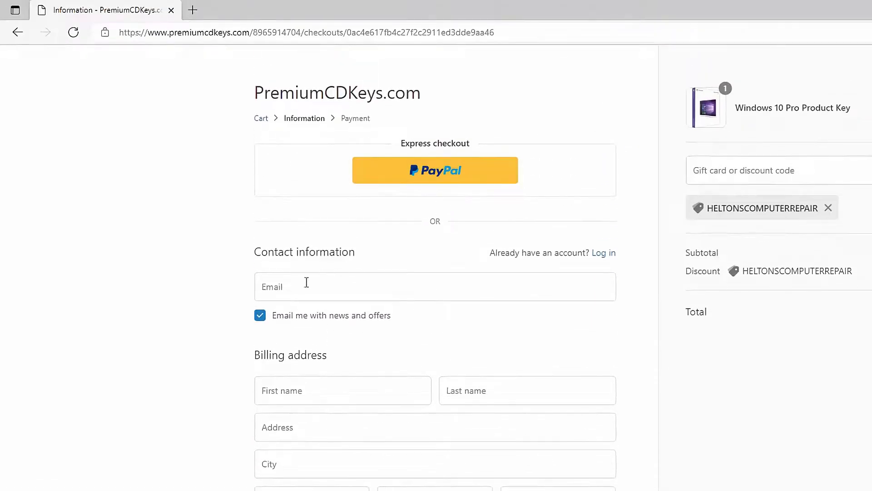